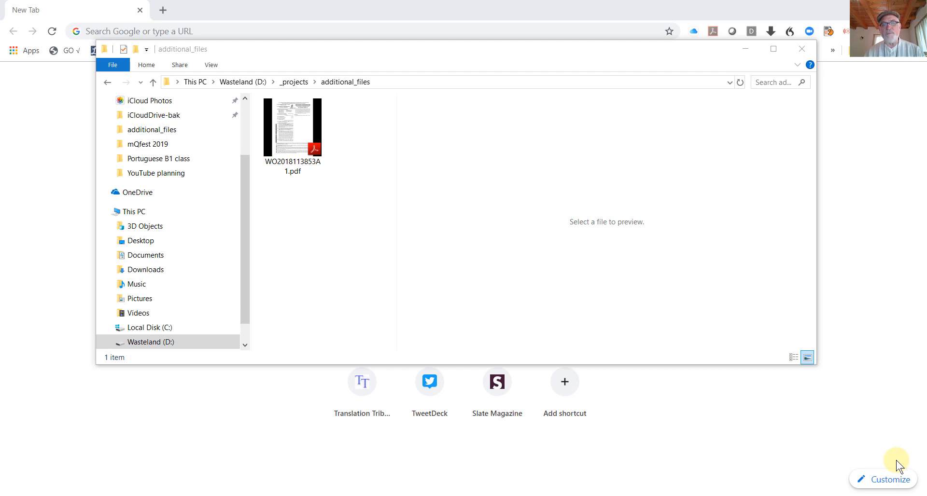
mouse_move(845, 409)
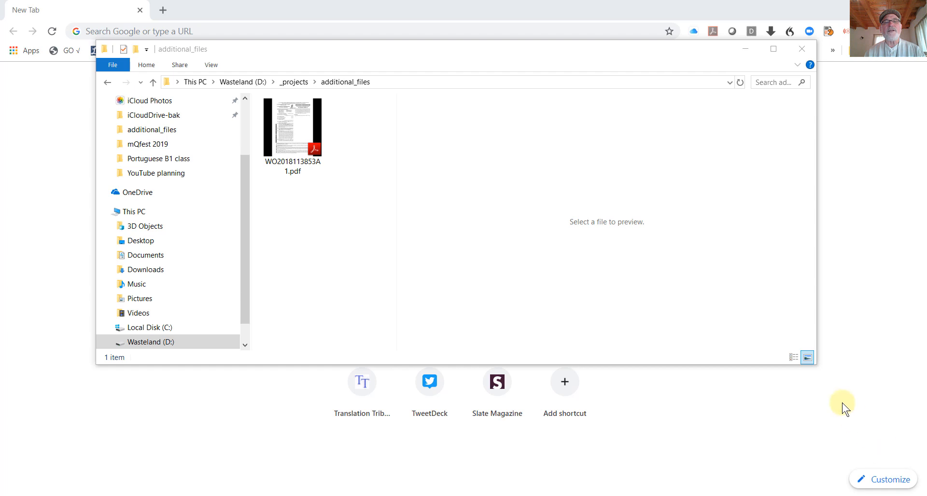
mouse_move(367, 128)
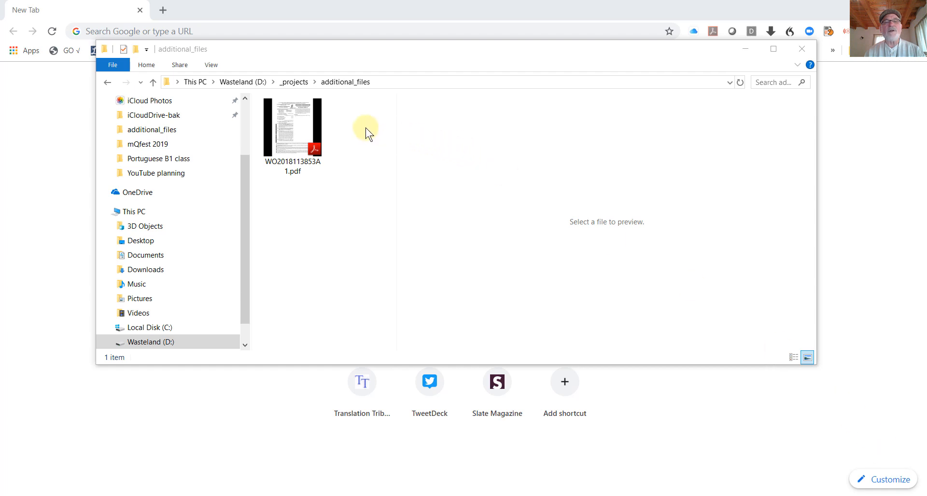
left_click(292, 127)
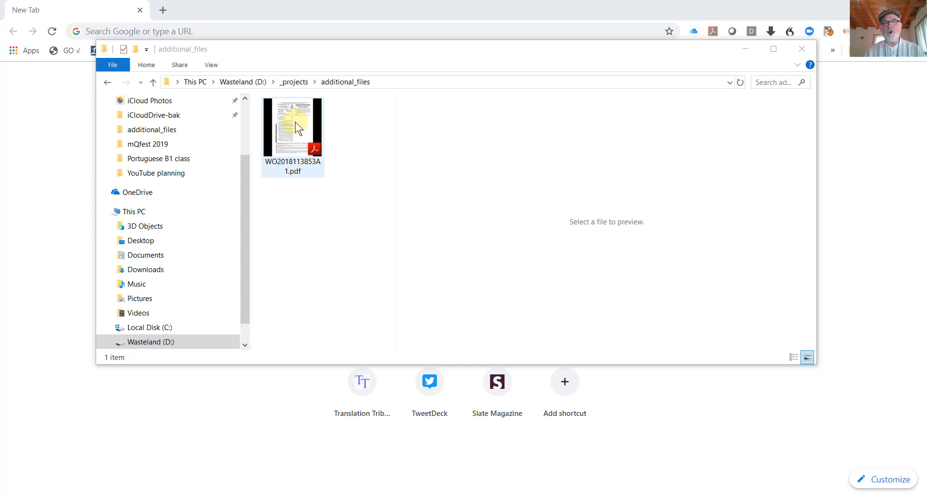
left_click(292, 126)
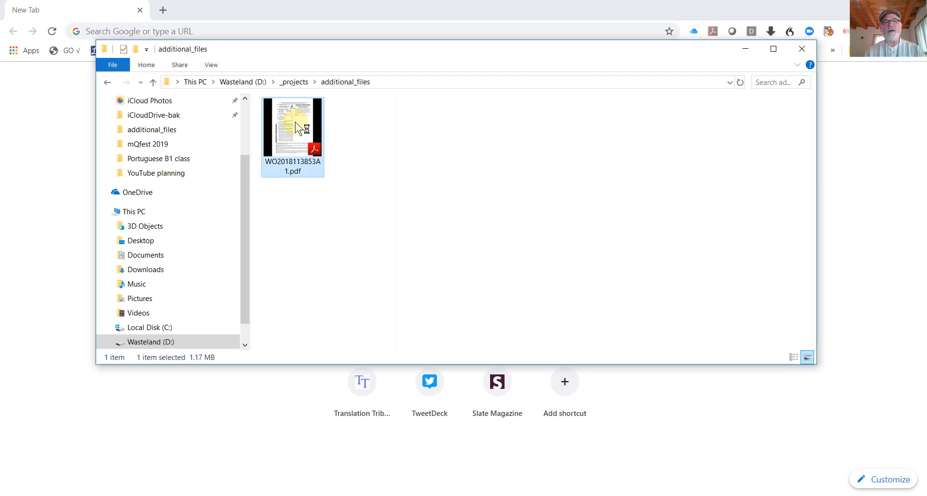
double_click(292, 126)
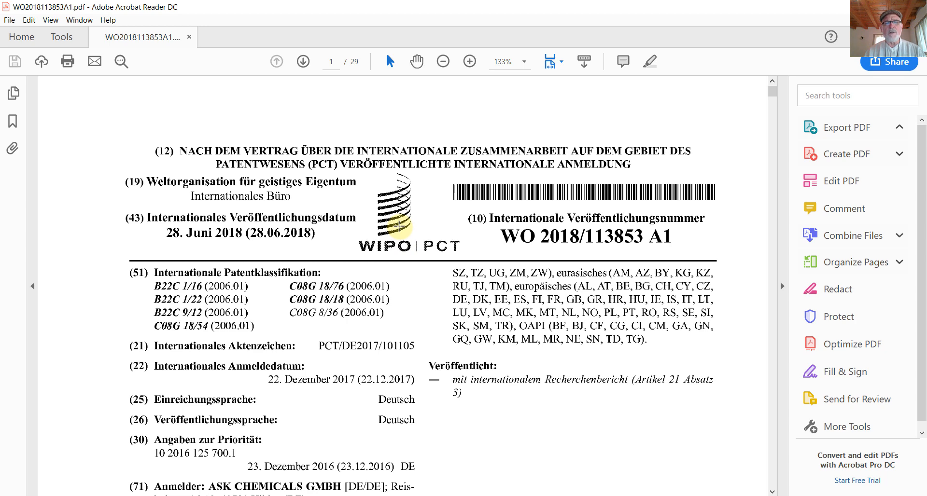
left_click(846, 126)
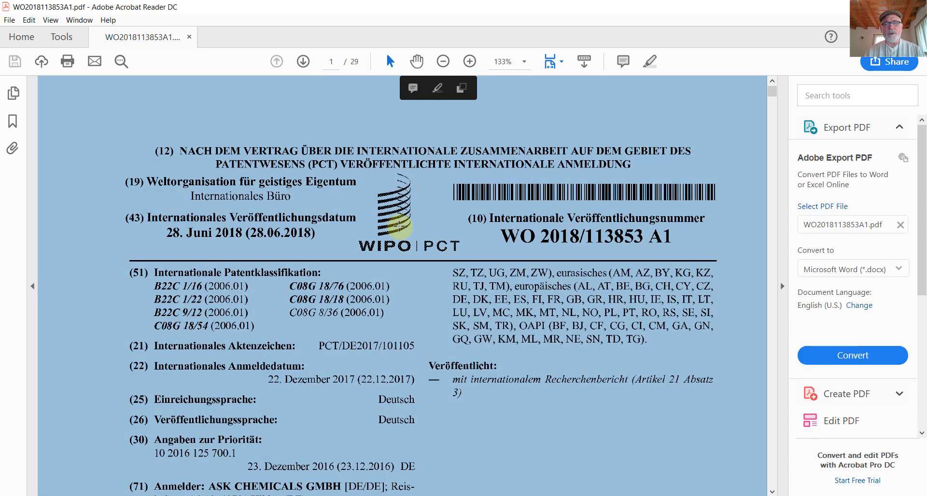
left_click(901, 127)
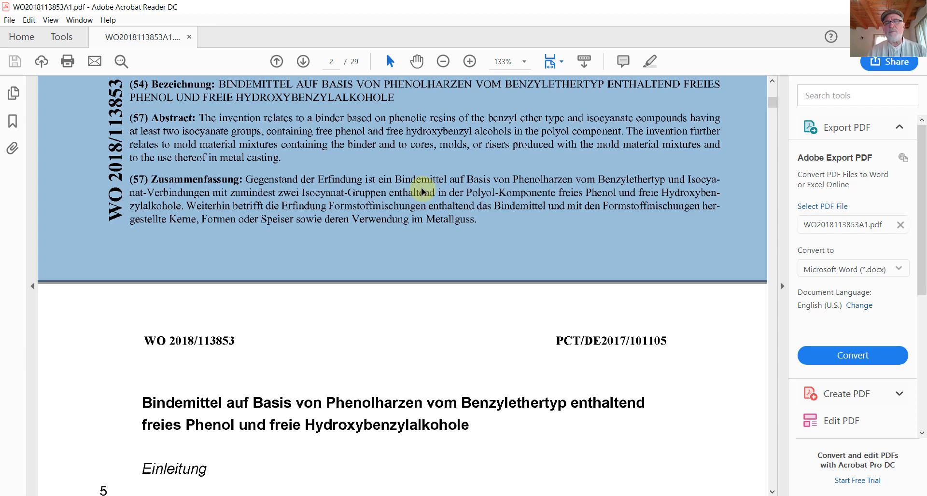
mouse_move(339, 114)
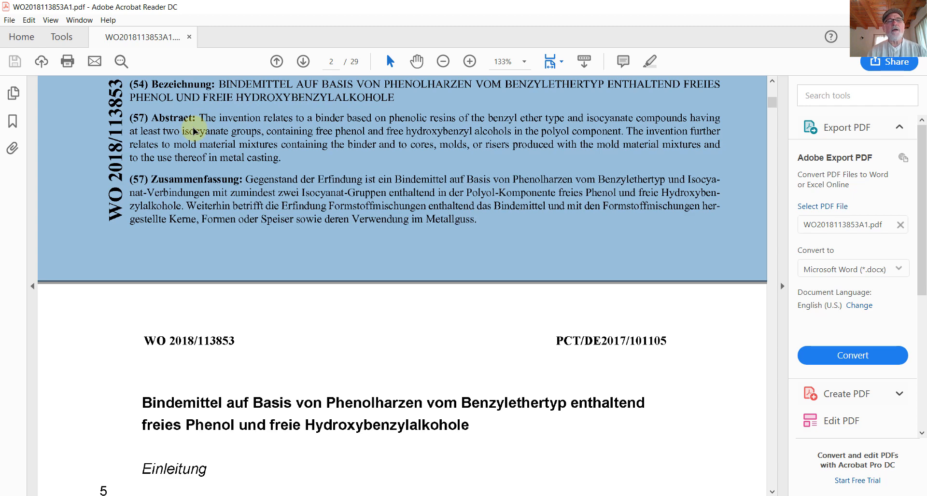
mouse_move(145, 123)
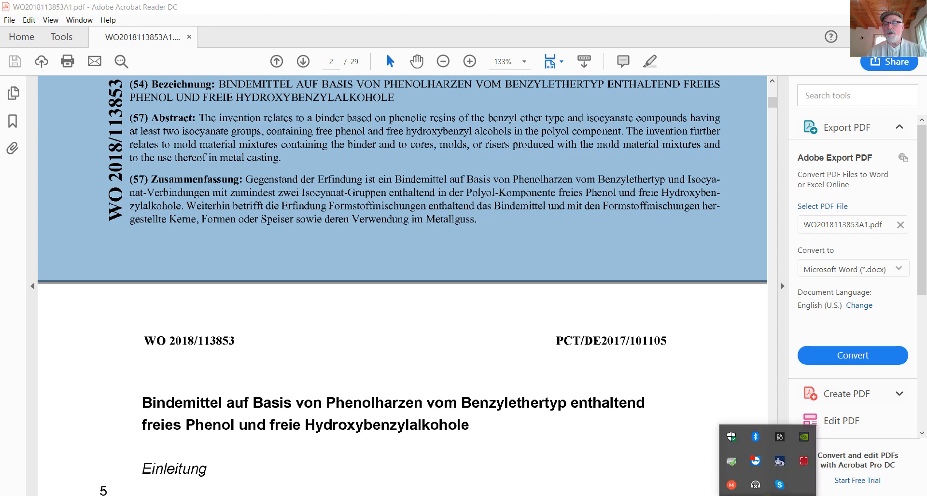
mouse_move(803, 461)
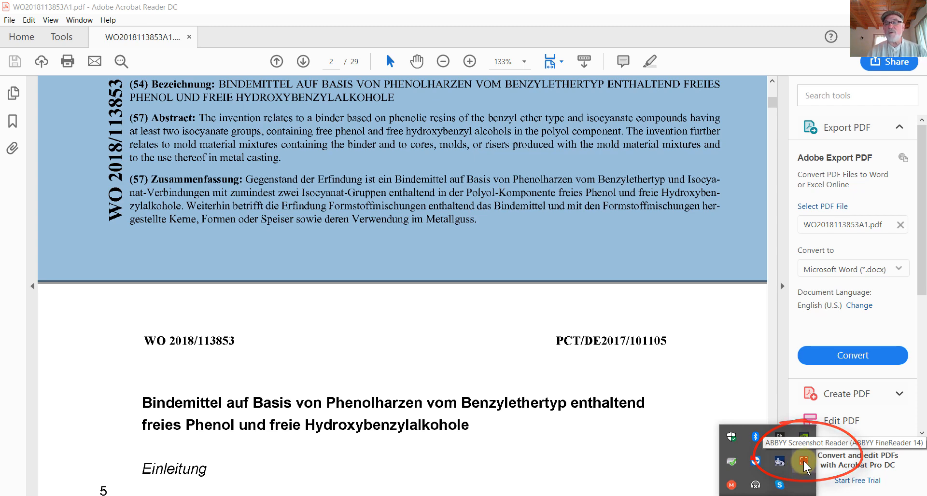
Step: Launch Screenshot Reader from the tray and capture the English abstract paragraph as text to the clipboard
left_click(804, 461)
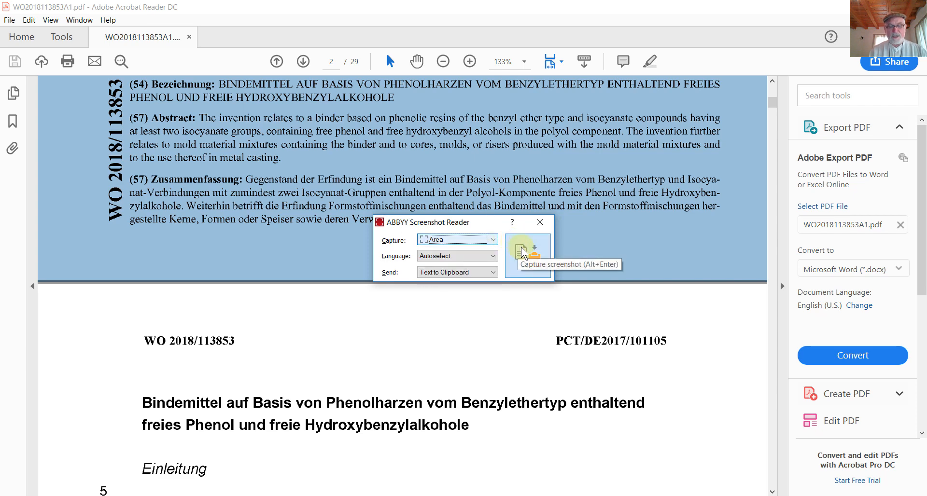
left_click(527, 244)
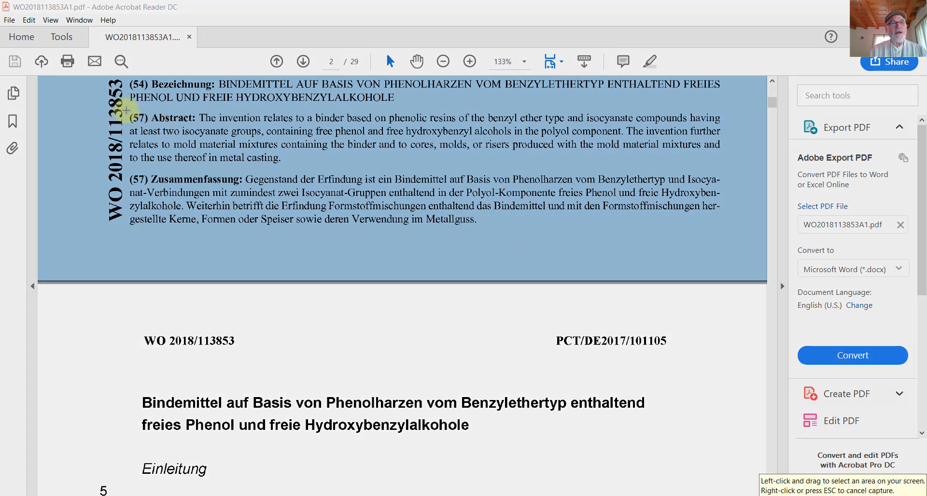
left_click_drag(130, 112, 612, 164)
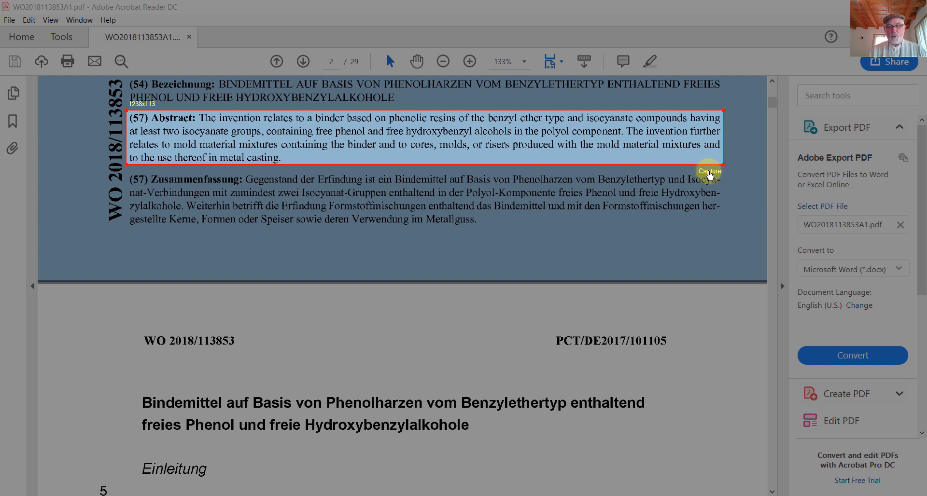
left_click(709, 172)
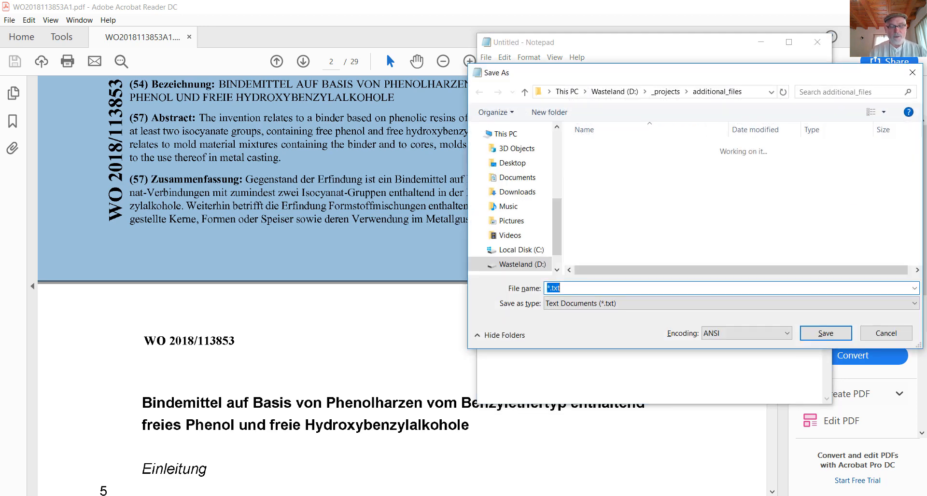
Step: Save the Notepad file as 'EN abstract' in the additional_files folder
type("EN a")
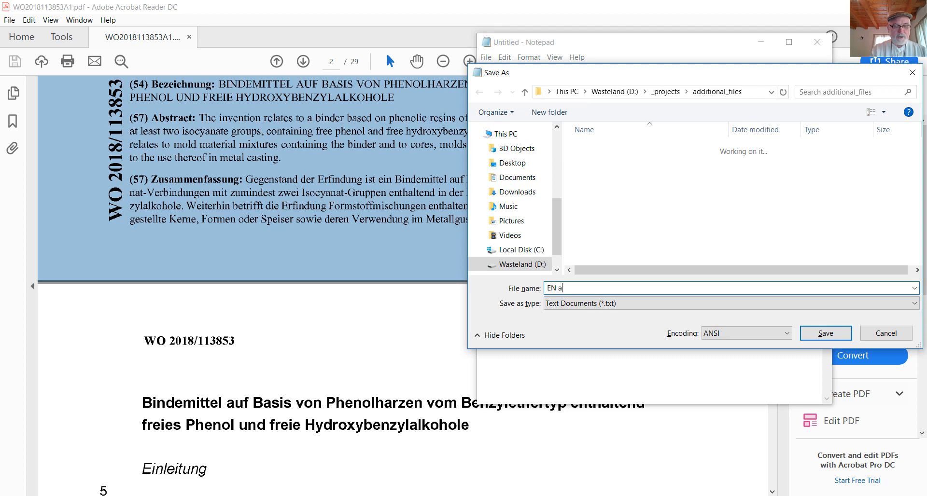
type("bstract")
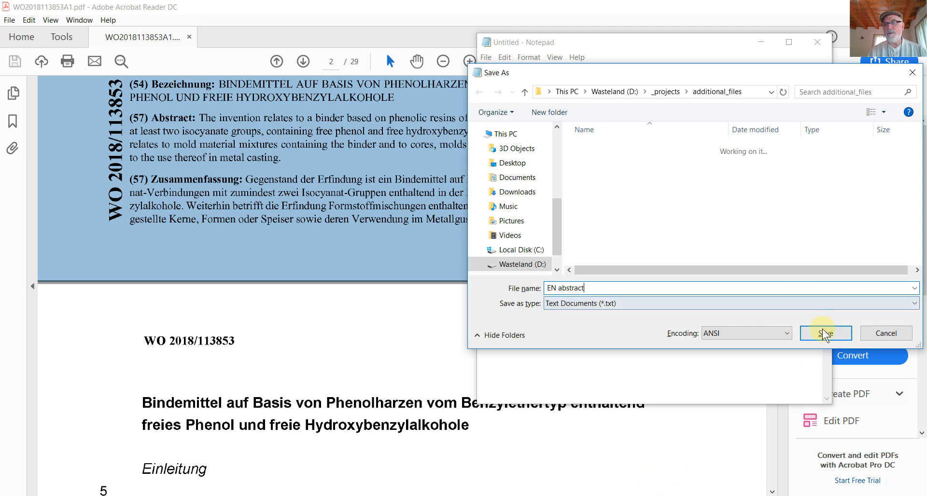
left_click(825, 333)
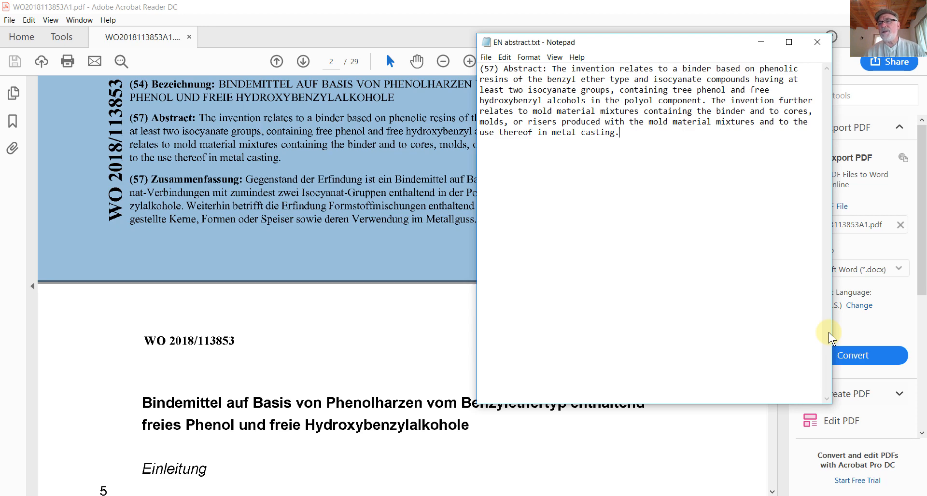
mouse_move(774, 217)
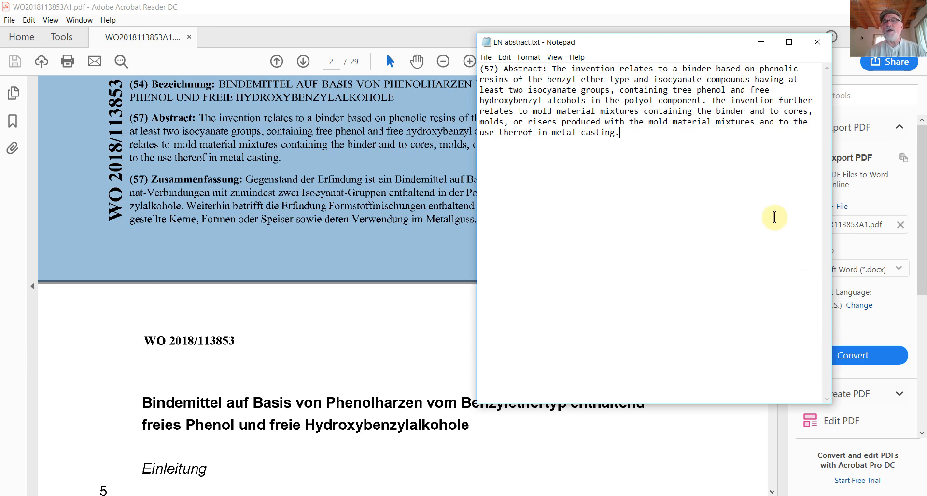
Step: Turn off Word Wrap in Notepad and check the abstract now runs as one long line
left_click(529, 57)
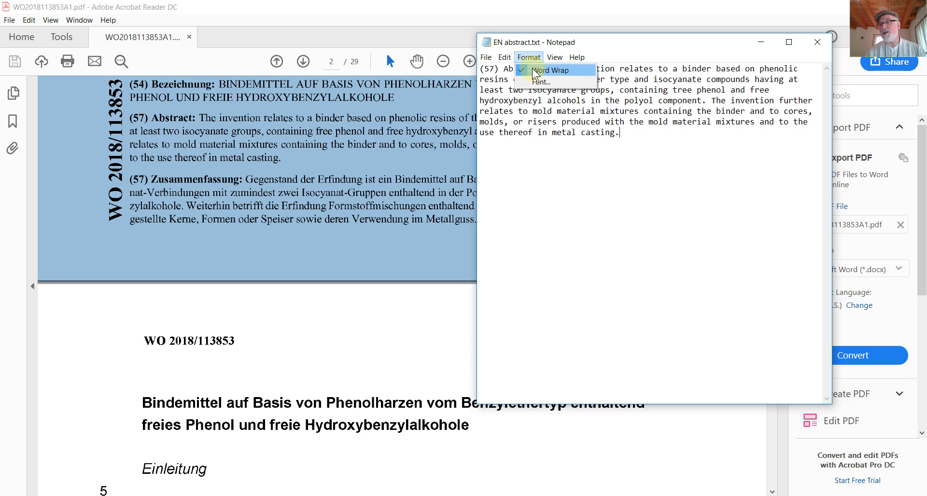
left_click(551, 70)
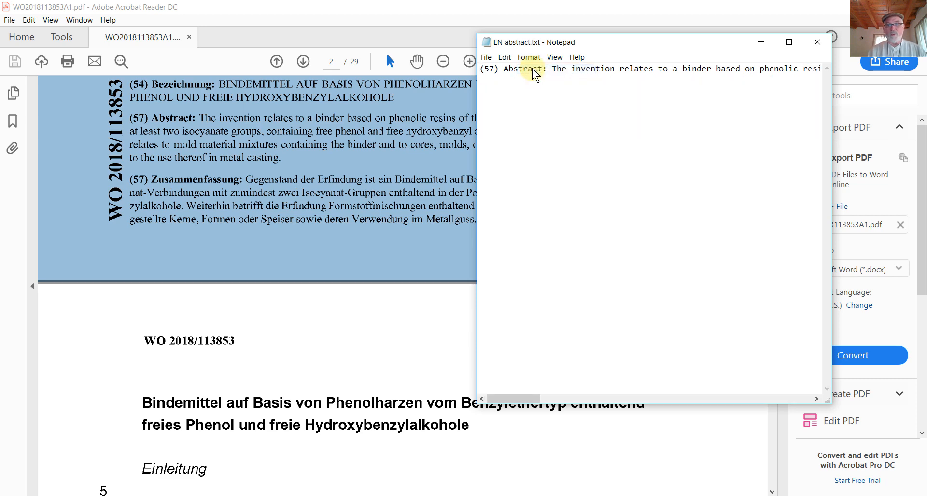
left_click(816, 399)
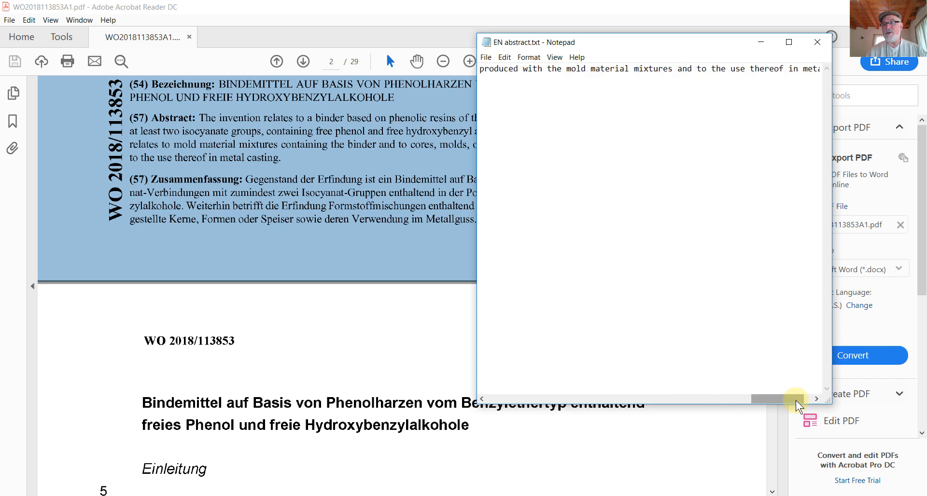
left_click_drag(795, 399, 724, 408)
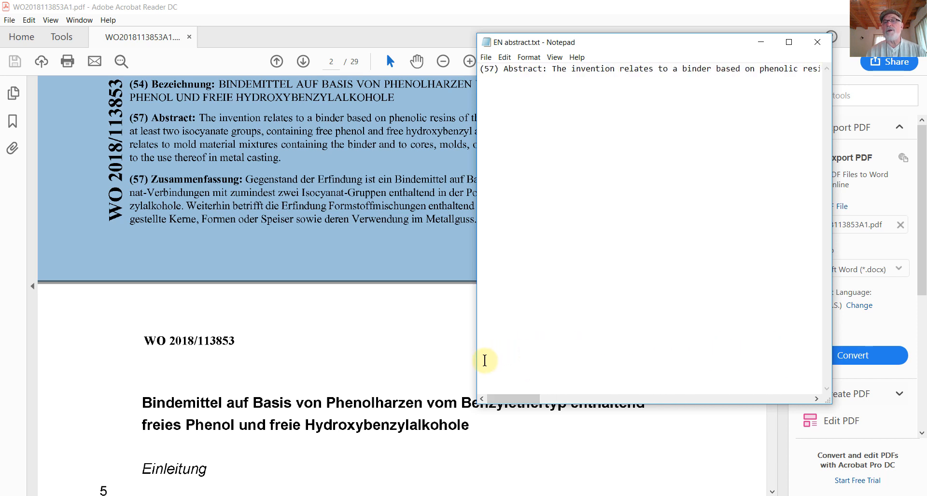
mouse_move(602, 138)
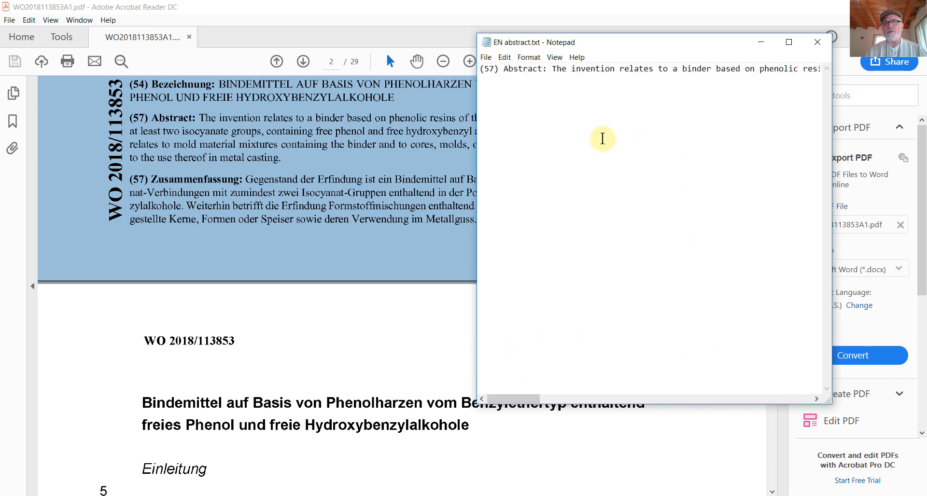
left_click(485, 57)
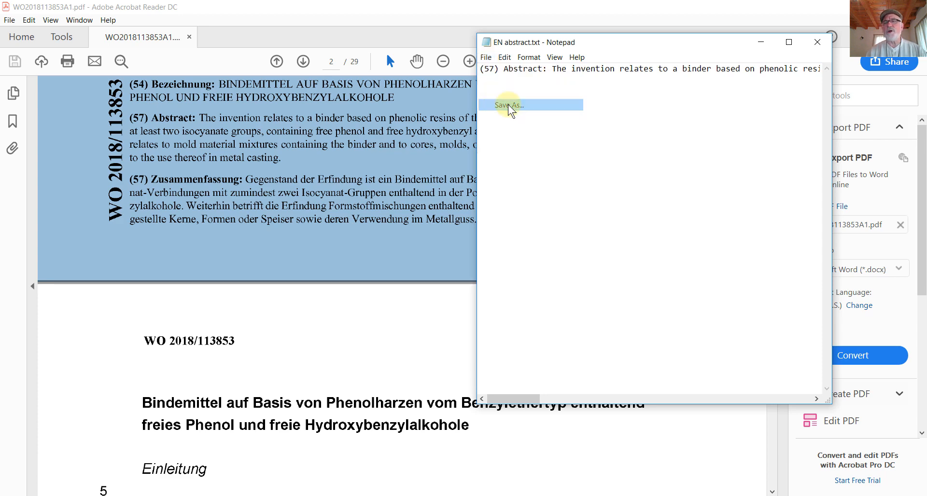
Step: Resave EN abstract.txt with UTF-8 encoding, replacing the existing file
left_click(505, 105)
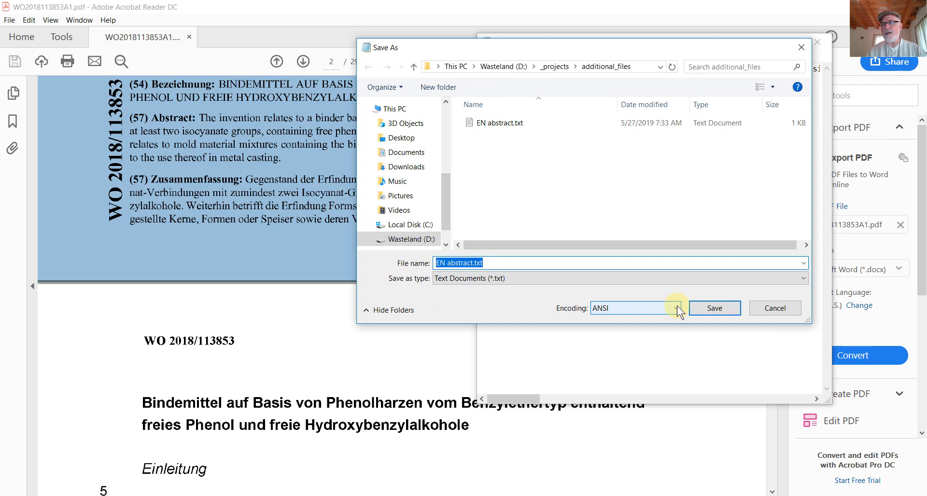
left_click(678, 308)
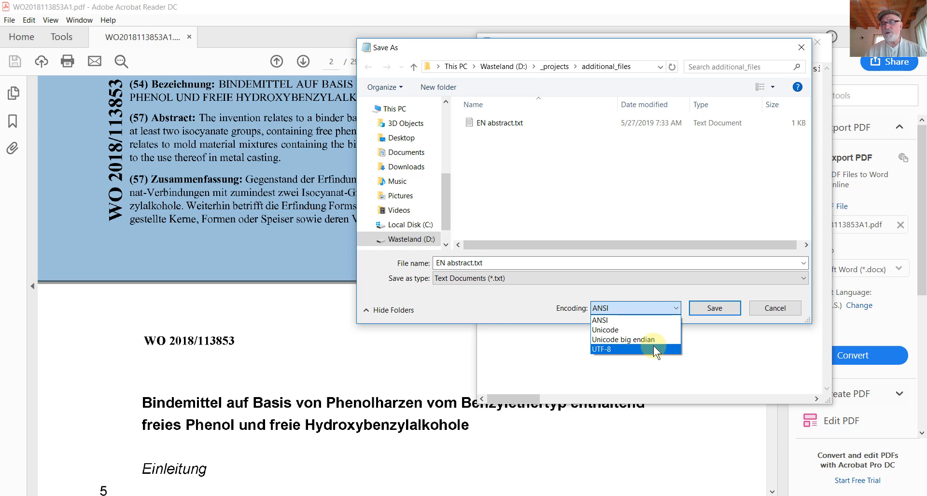
left_click(603, 349)
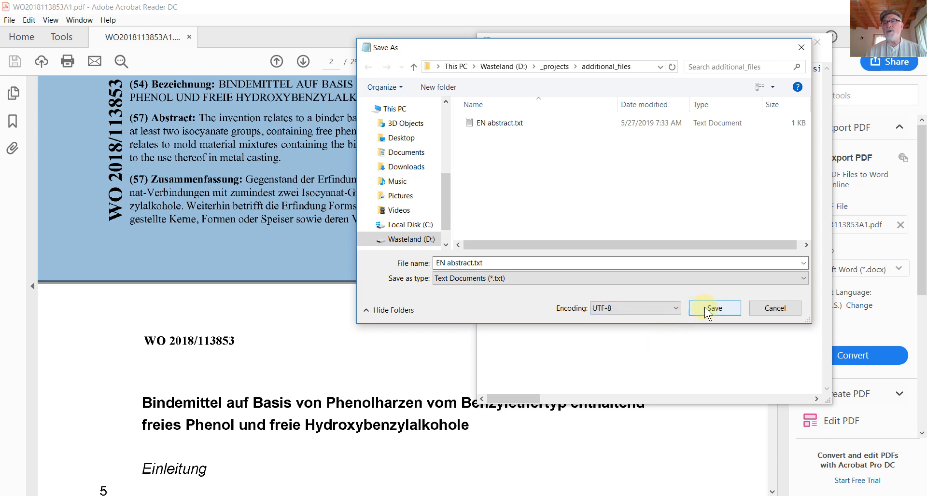
left_click(615, 263)
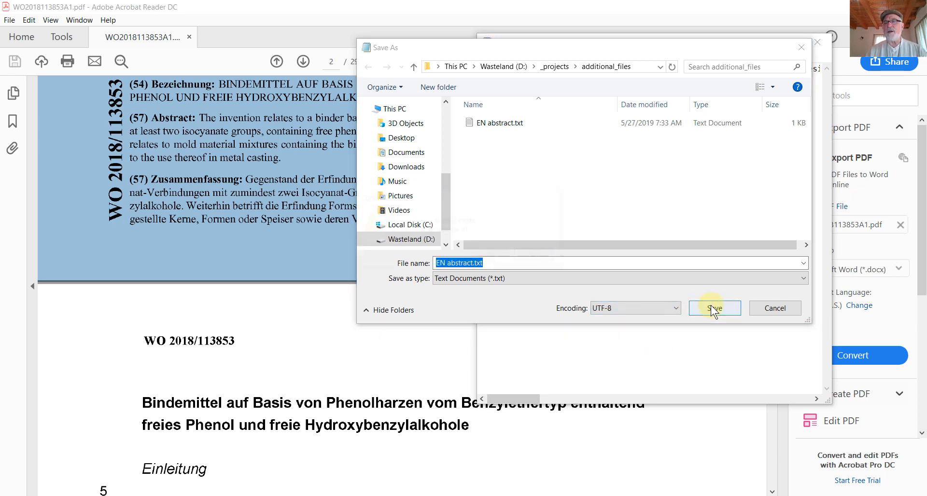
left_click(714, 308)
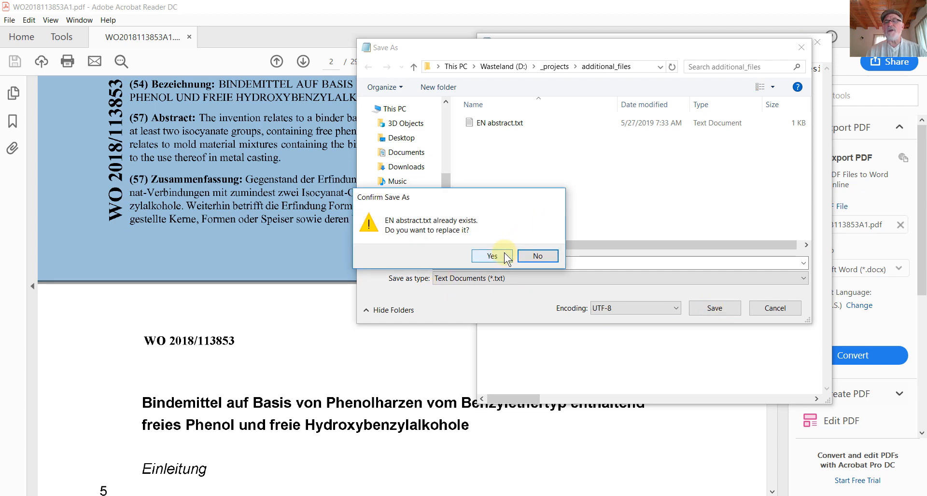
left_click(492, 256)
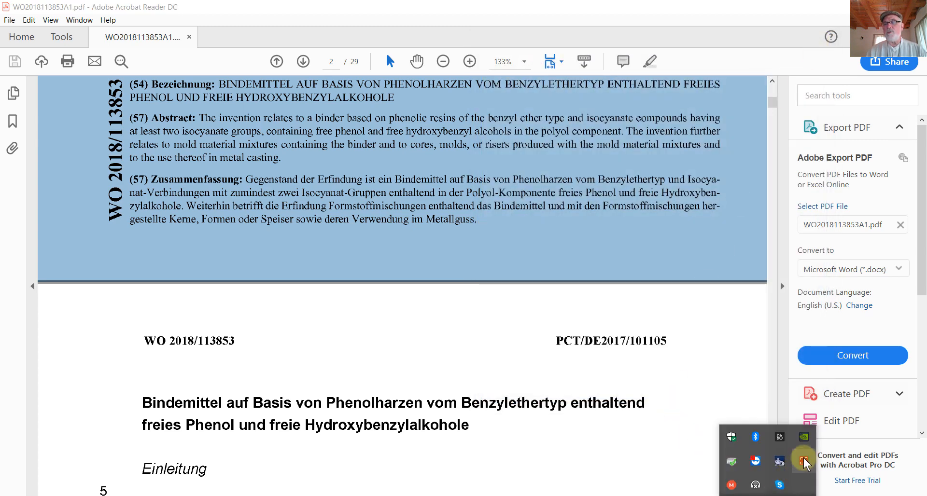
Step: Capture the German Zusammenfassung paragraph as text with Screenshot Reader
left_click(805, 462)
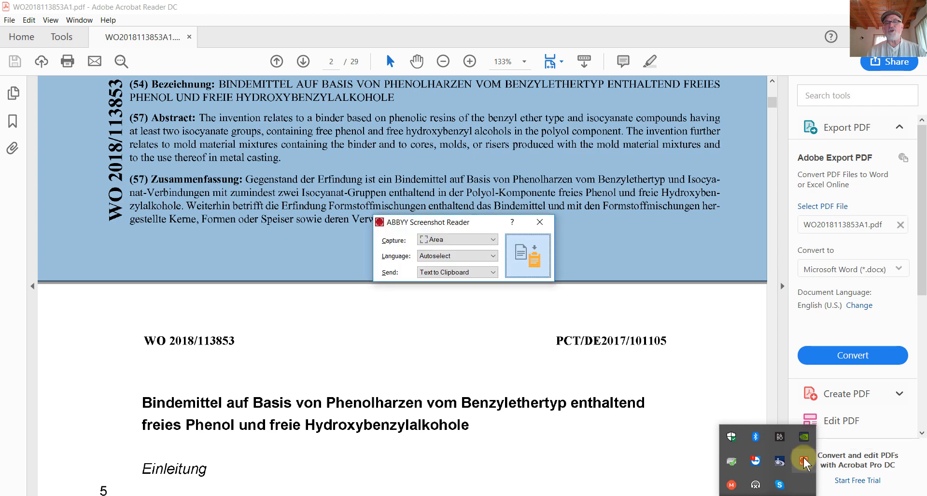
mouse_move(535, 256)
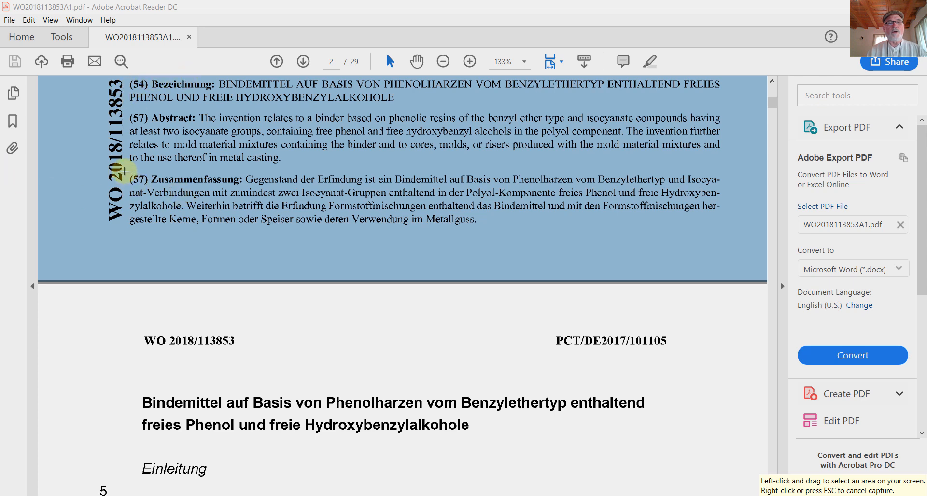
left_click_drag(124, 170, 408, 255)
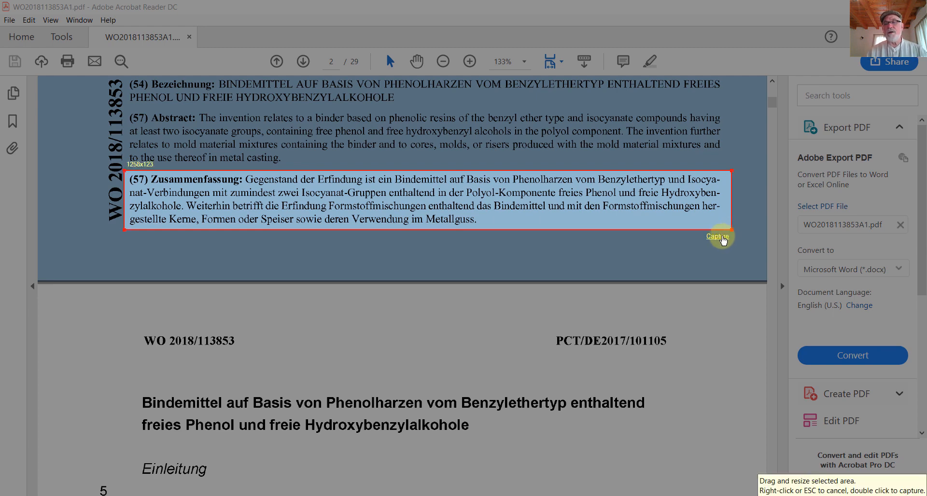
left_click(718, 238)
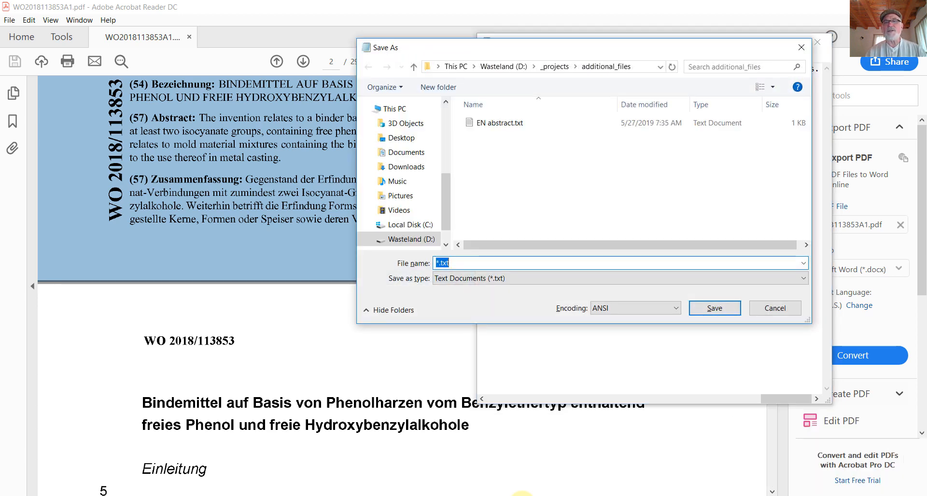
Step: Save the German text as 'DE abstract' with UTF-8 encoding in additional_files
type("DE")
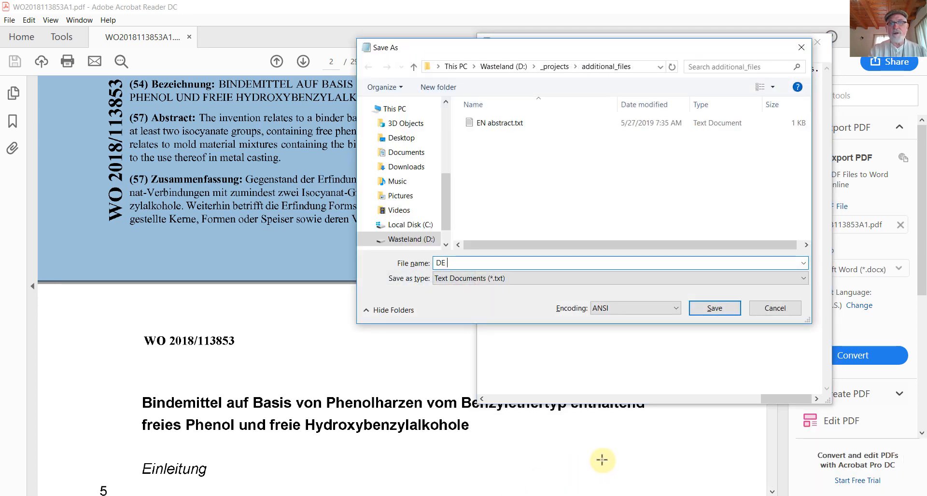
type("abstract")
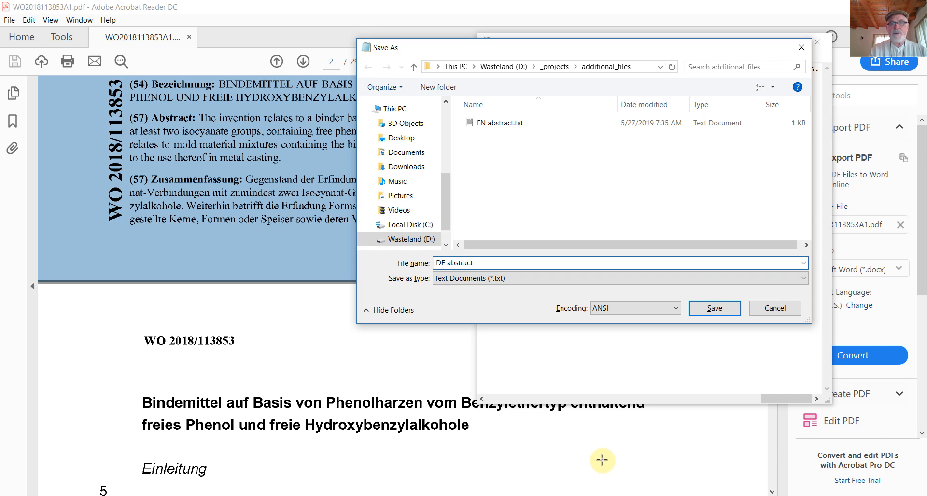
mouse_move(684, 338)
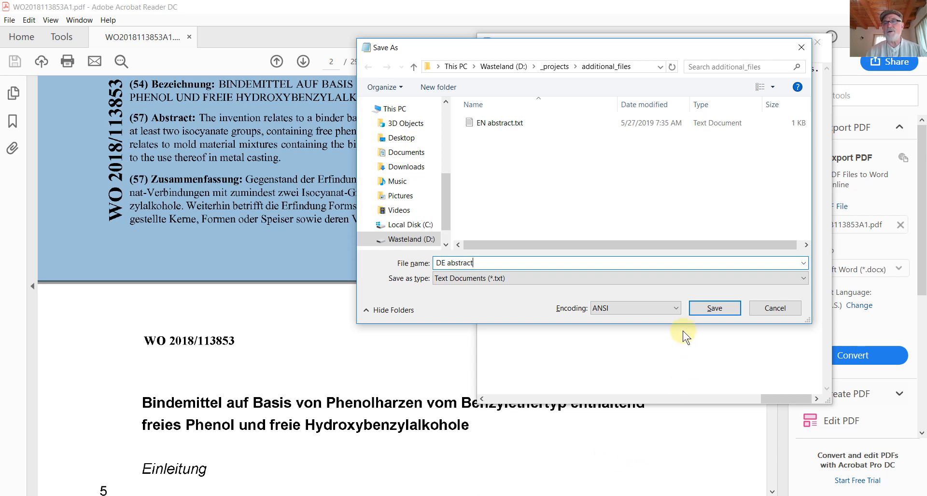
left_click(634, 308)
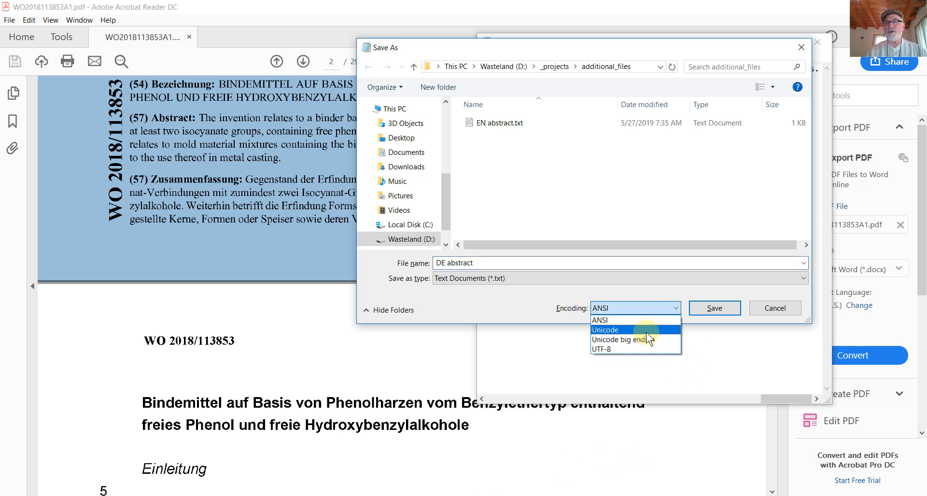
left_click(600, 349)
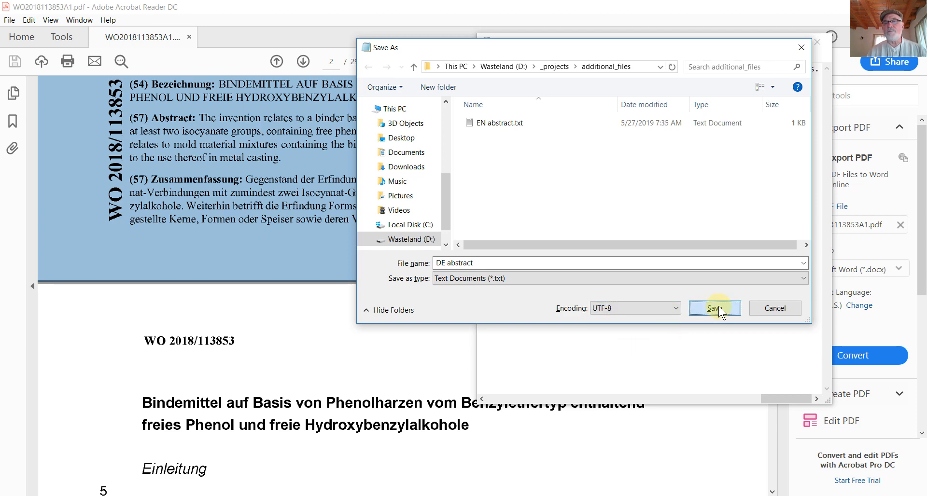
left_click(714, 308)
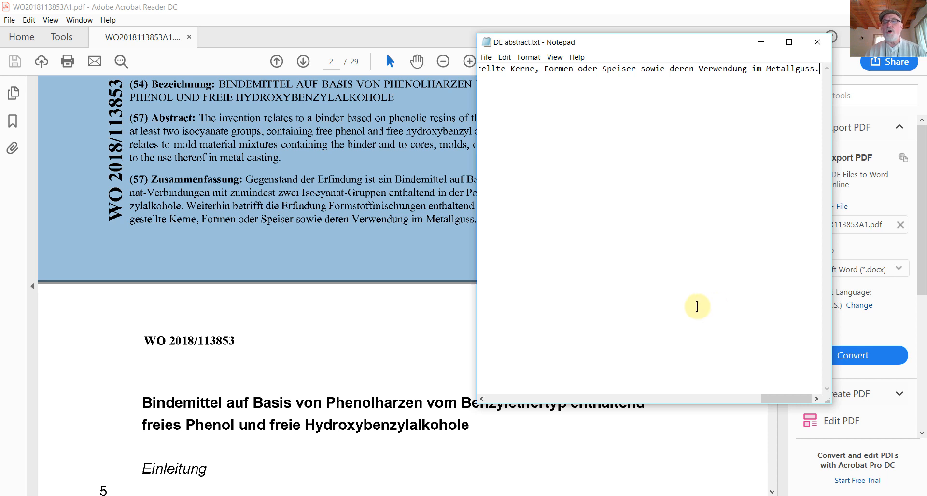
mouse_move(470, 293)
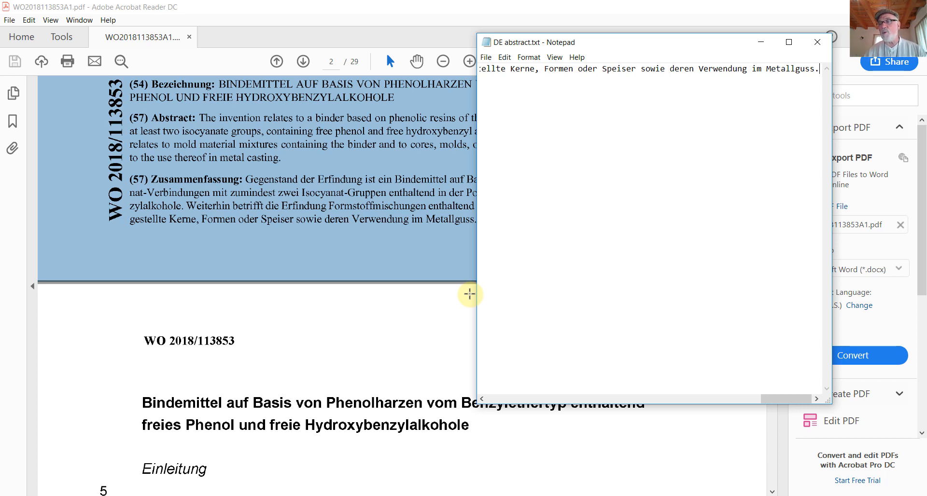
mouse_move(338, 44)
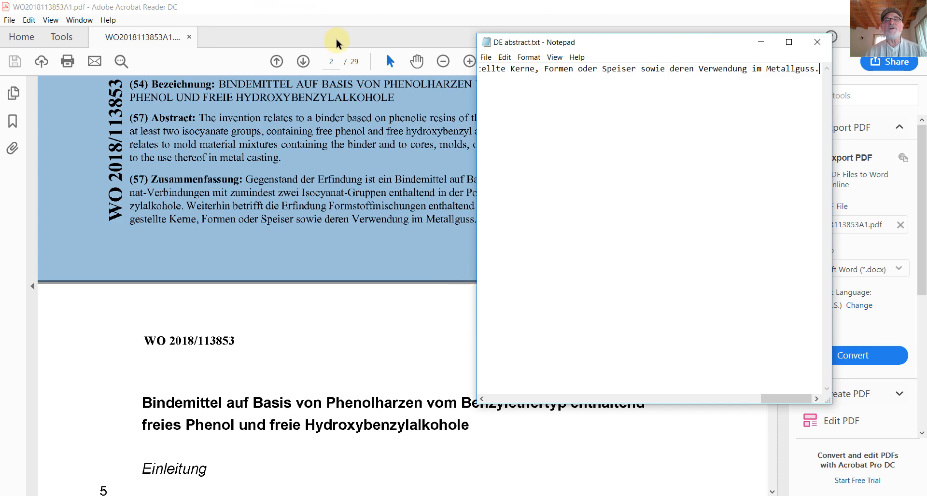
left_click(817, 42)
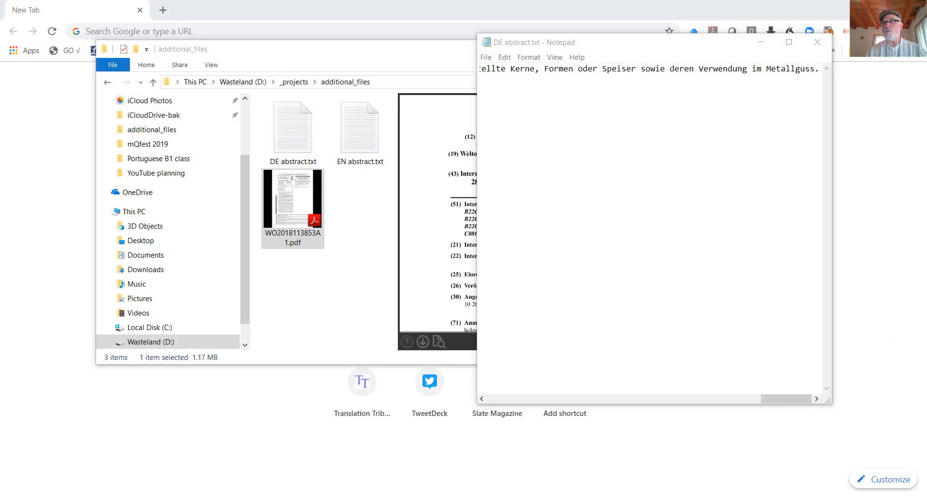
mouse_move(346, 269)
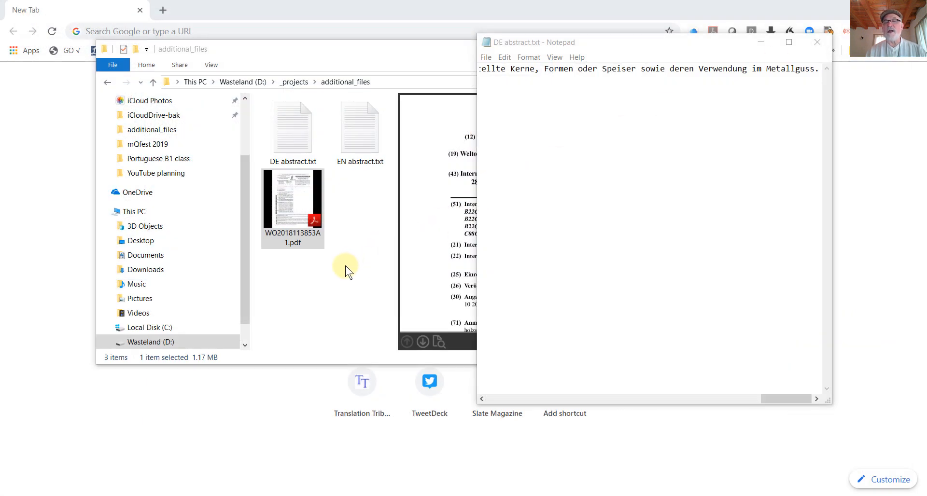
mouse_move(342, 275)
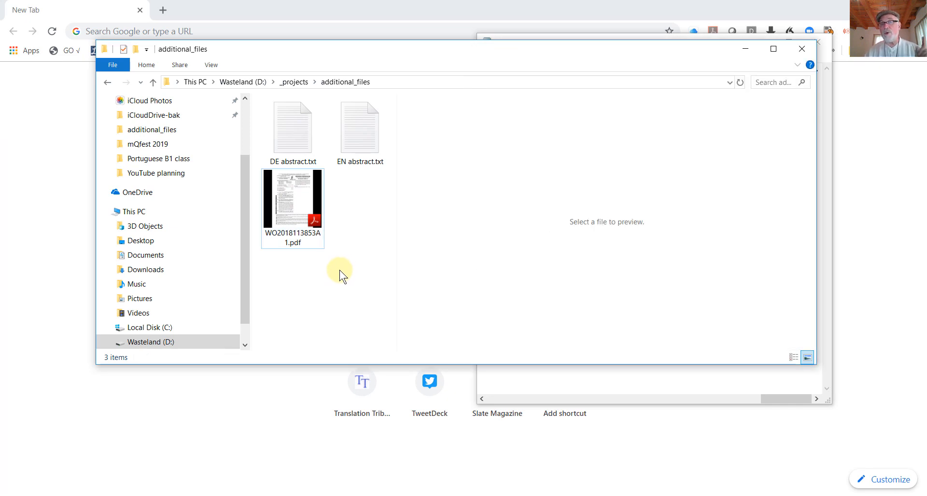
left_click(292, 198)
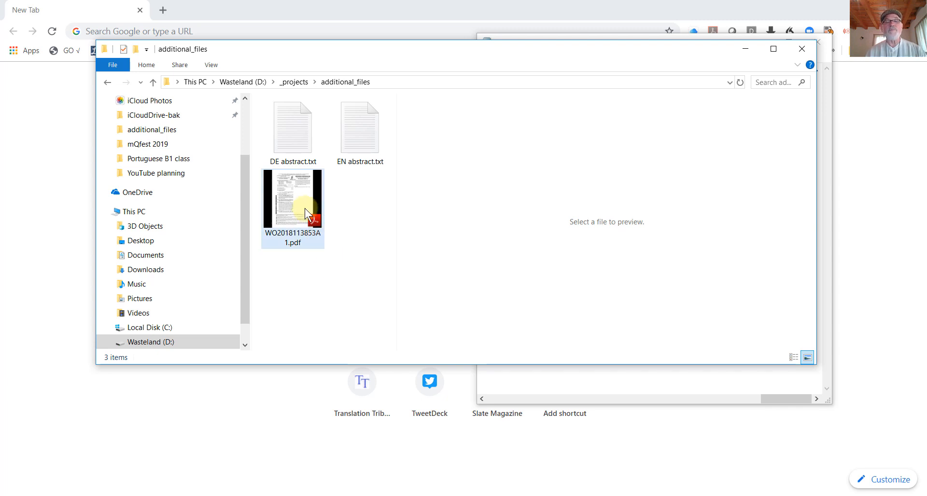
mouse_move(300, 198)
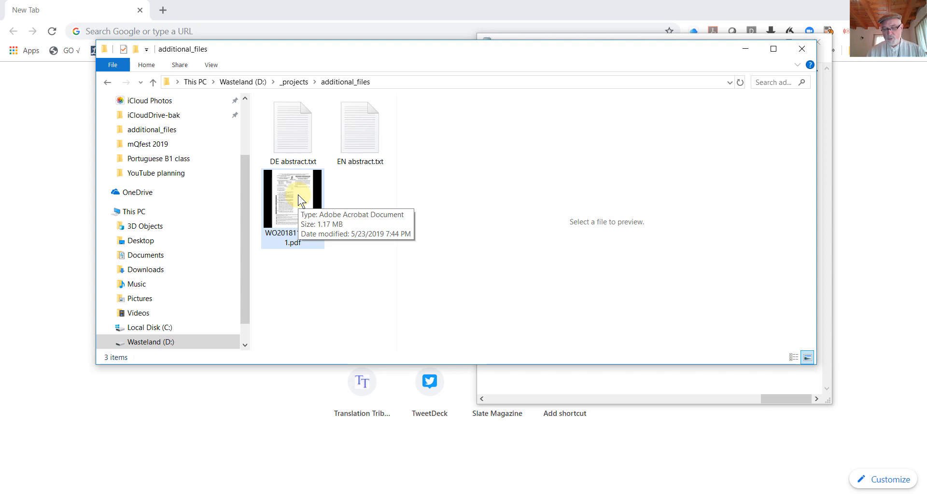
left_click(292, 198)
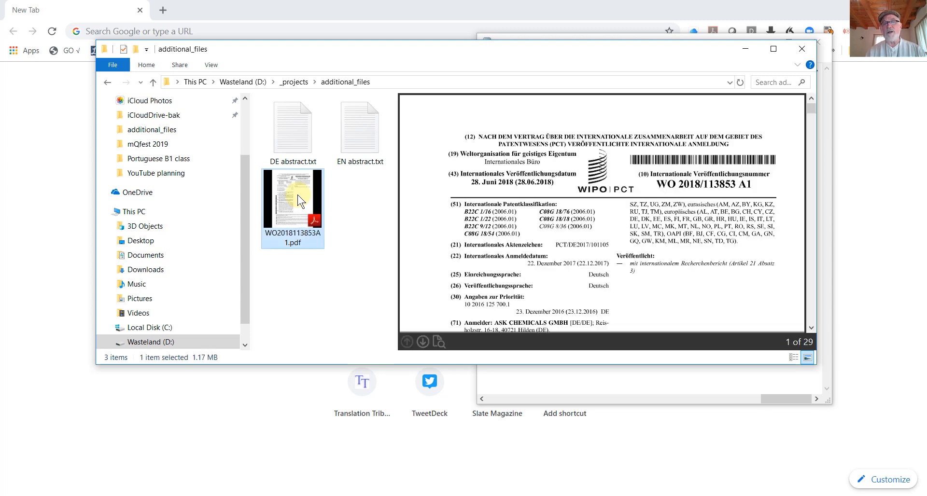
Step: Bring up the context menu of conversion actions for the patent PDF
right_click(292, 201)
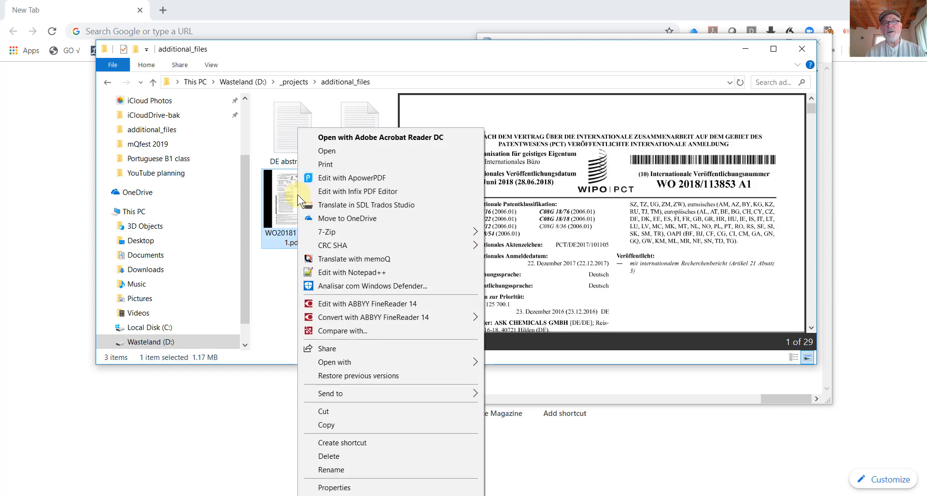
mouse_move(378, 273)
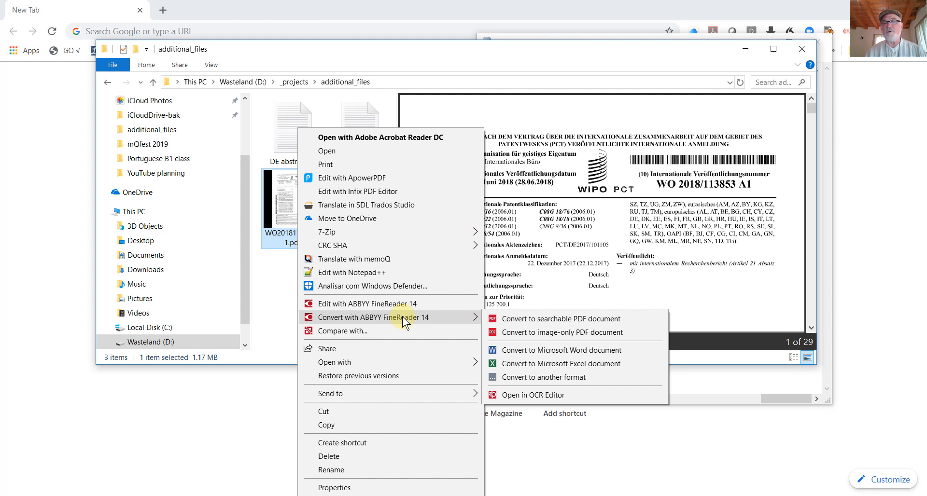
mouse_move(544, 319)
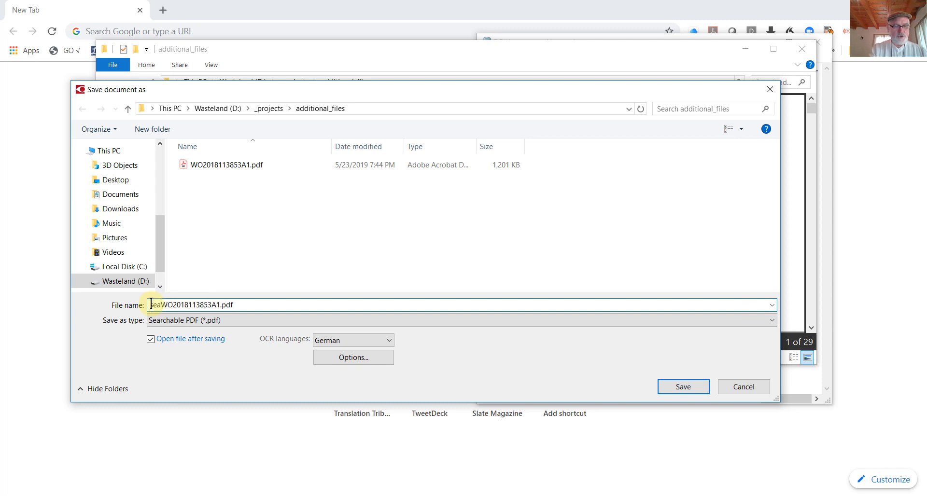
type("searchable")
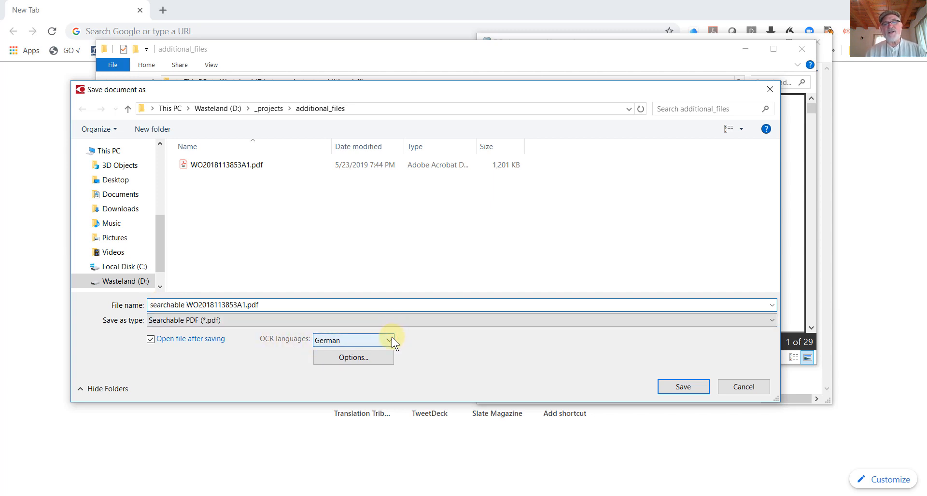
left_click(390, 341)
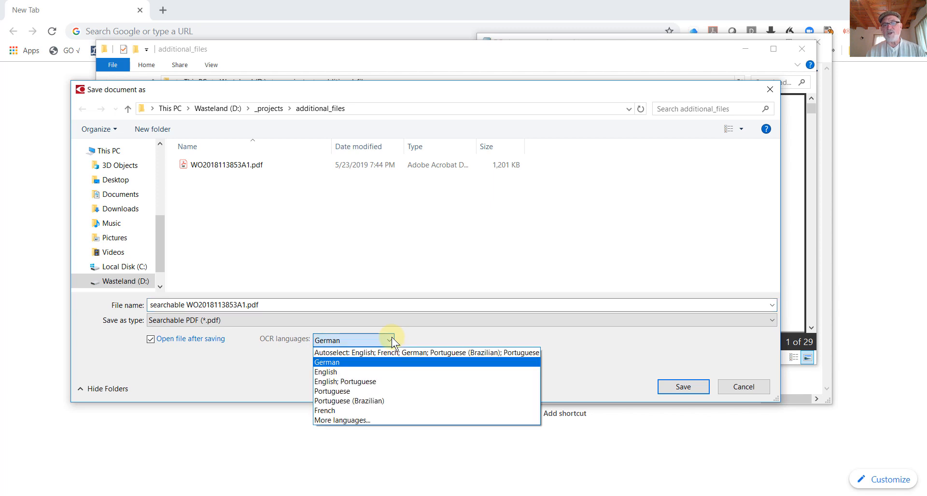
left_click(327, 361)
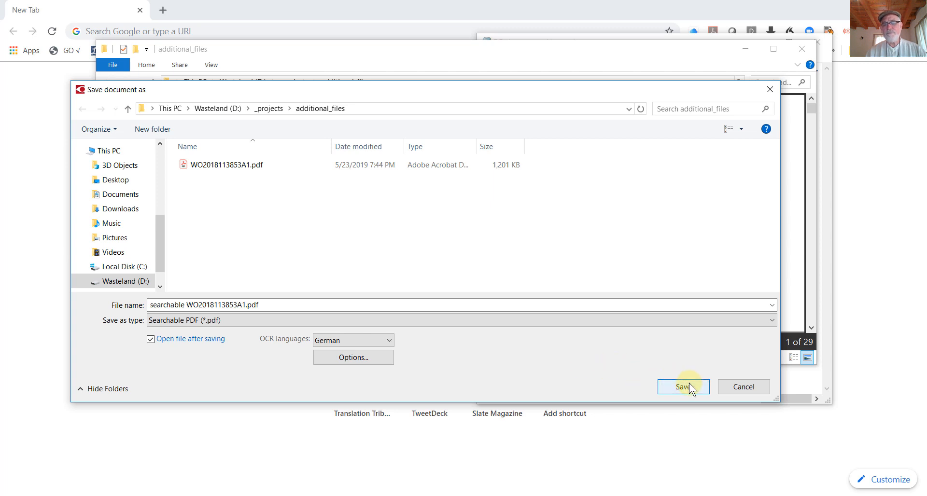
left_click(683, 387)
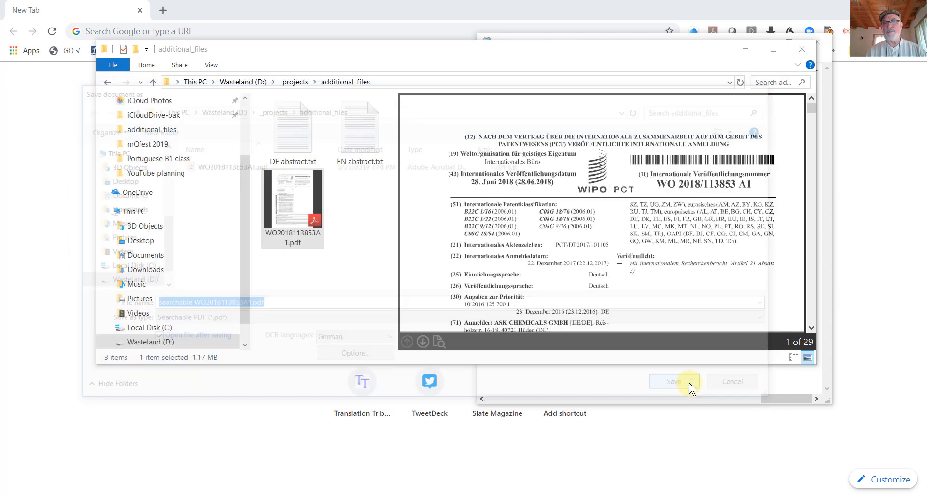
left_click(674, 381)
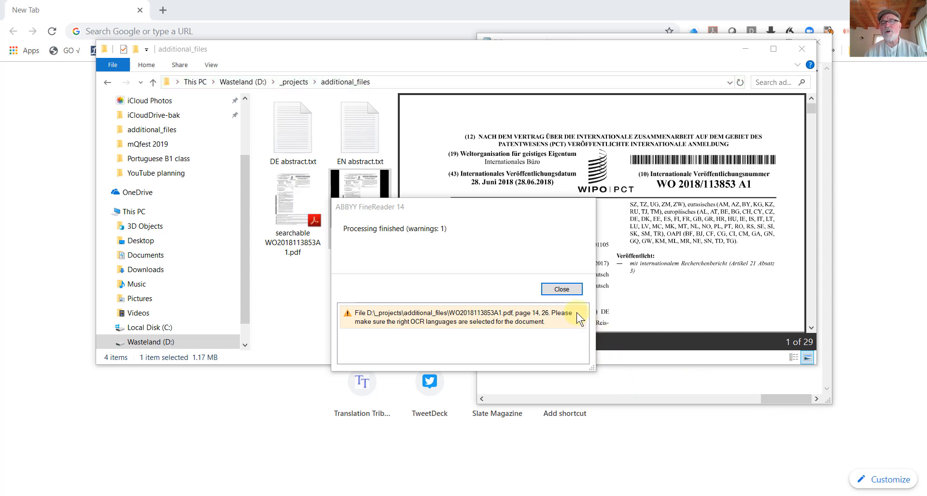
mouse_move(561, 289)
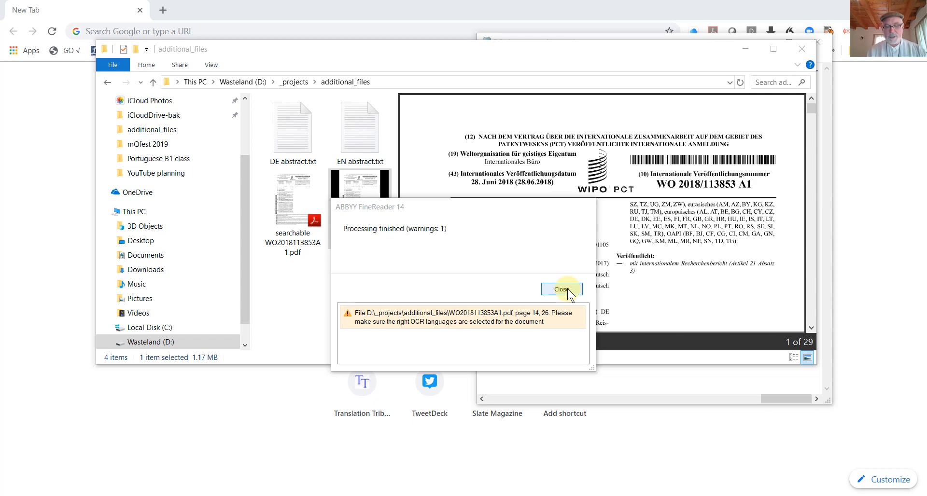
left_click(561, 288)
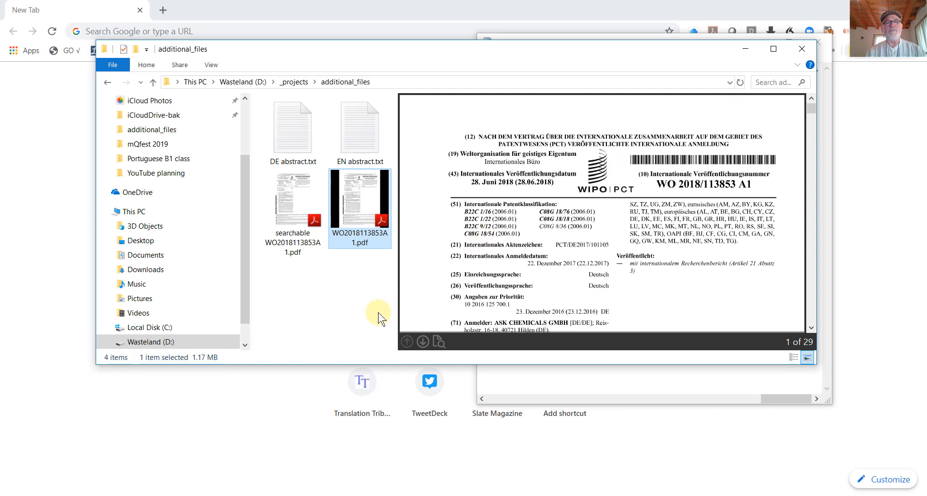
left_click(293, 199)
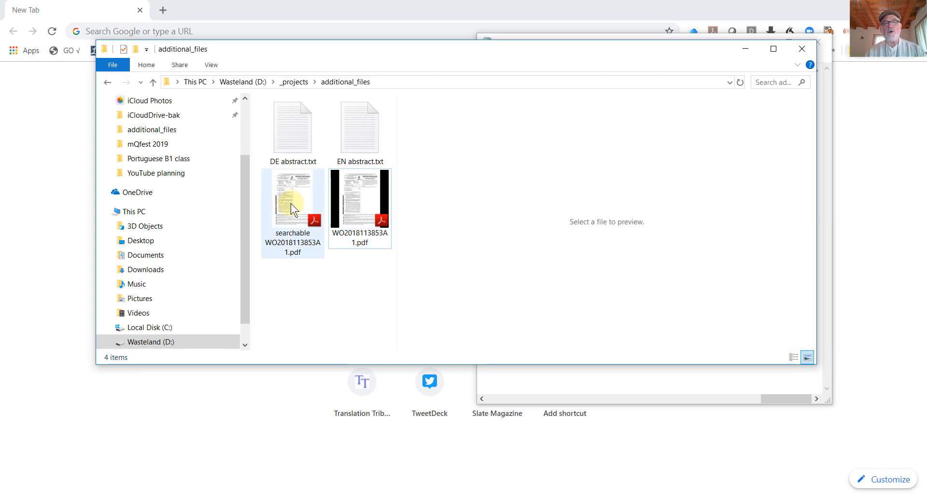
left_click(292, 199)
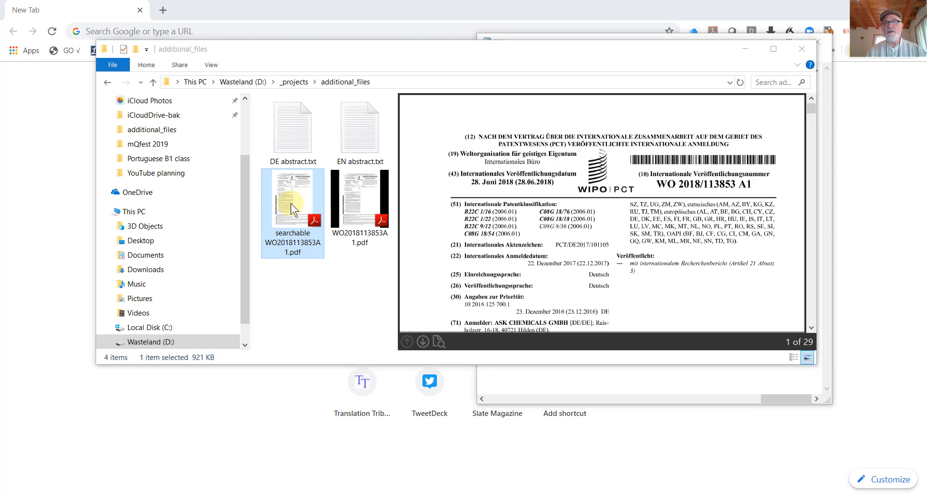
Step: Load the searchable patent in Acrobat Reader and search its text for Anspruch
double_click(292, 199)
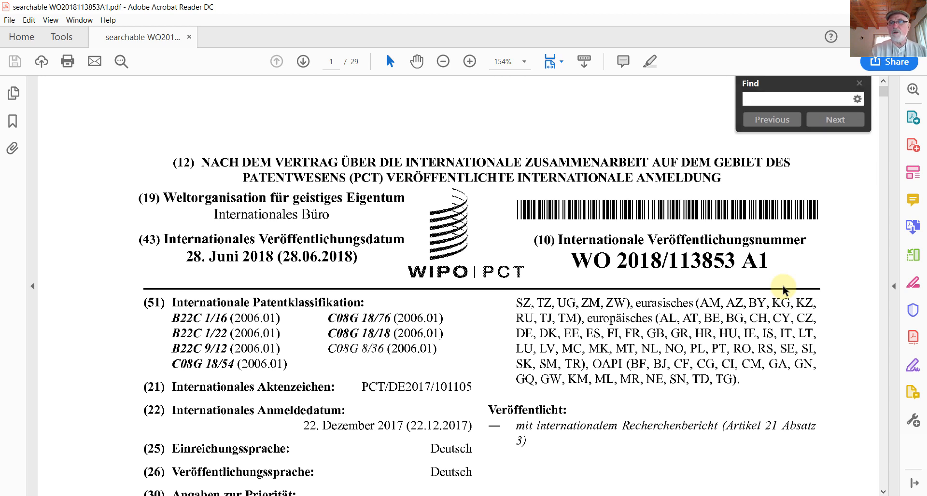
type("A")
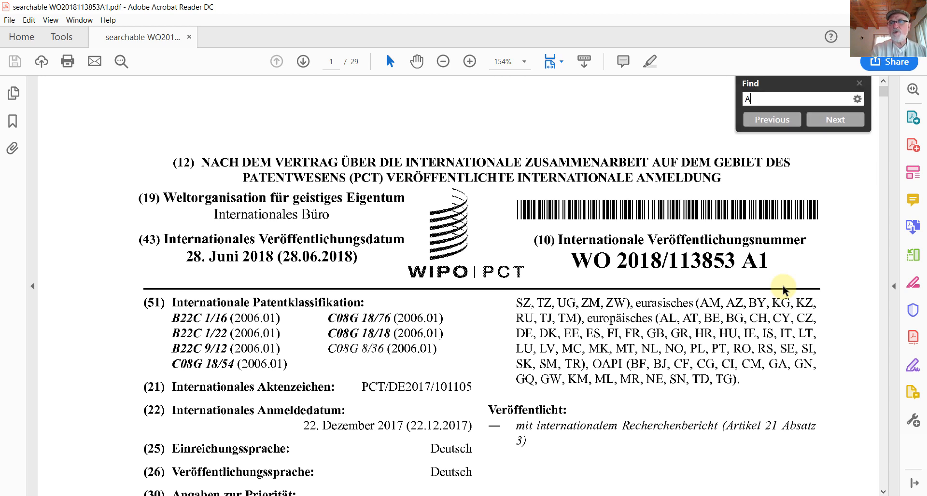
type("nspruch")
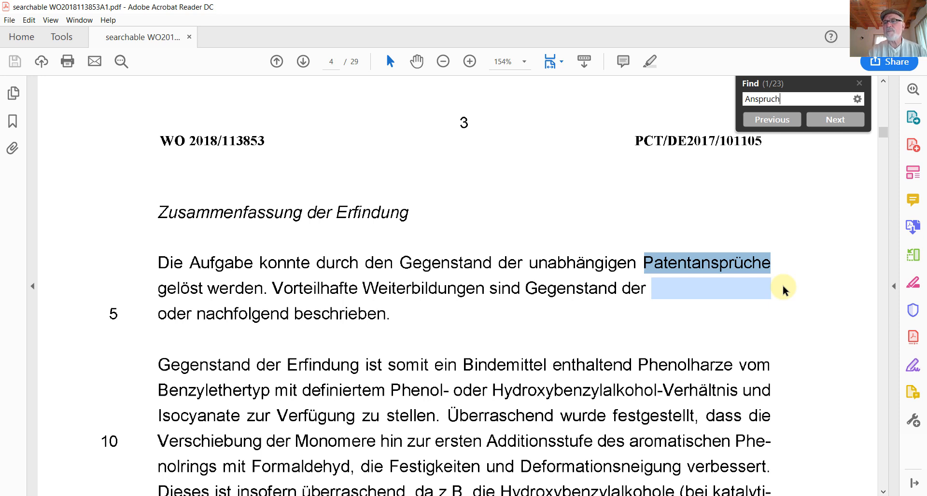
Step: Step through the 23 Anspruch matches up to the sixth hit
left_click(835, 119)
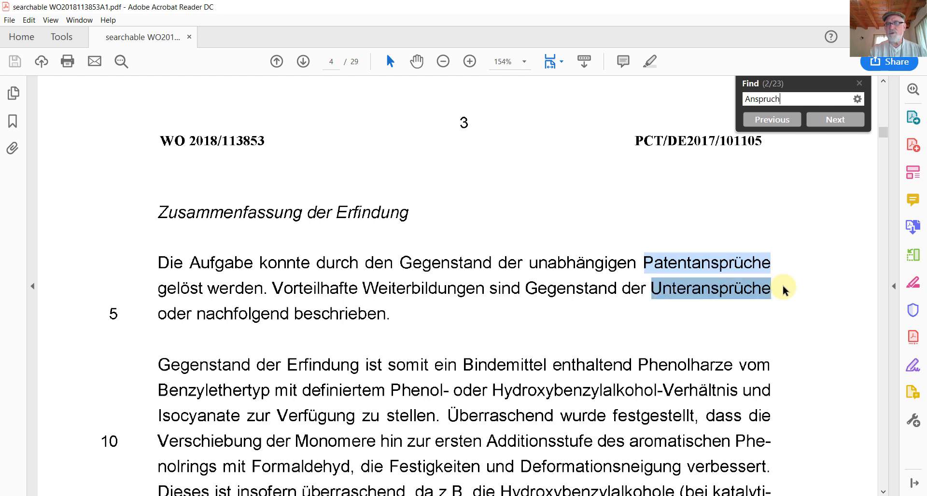
left_click(834, 120)
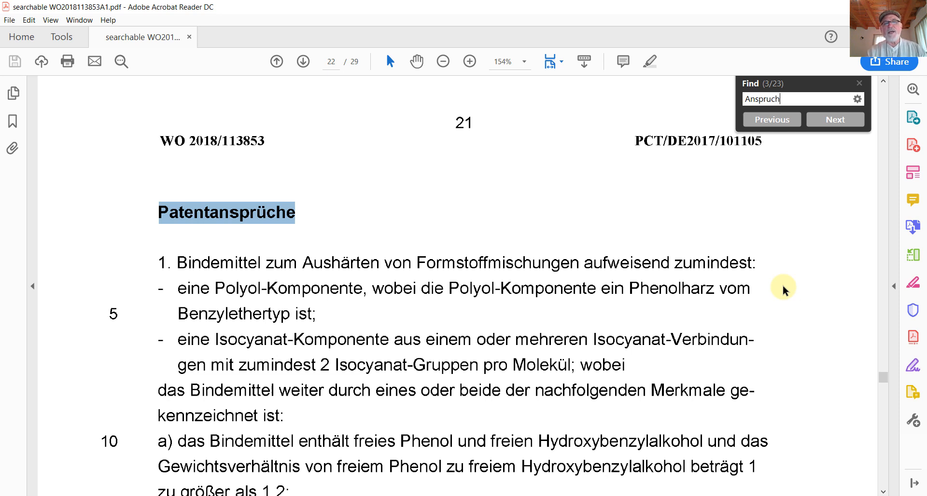
left_click(835, 119)
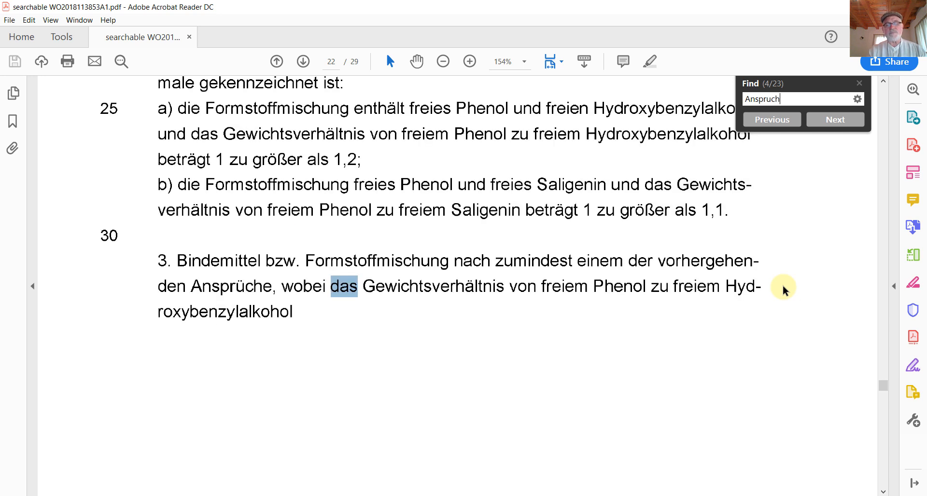
left_click(835, 120)
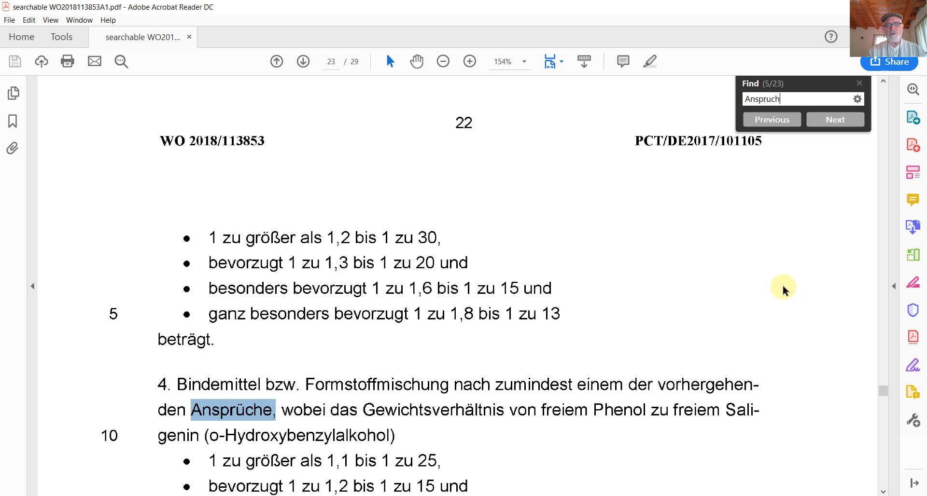
left_click(834, 119)
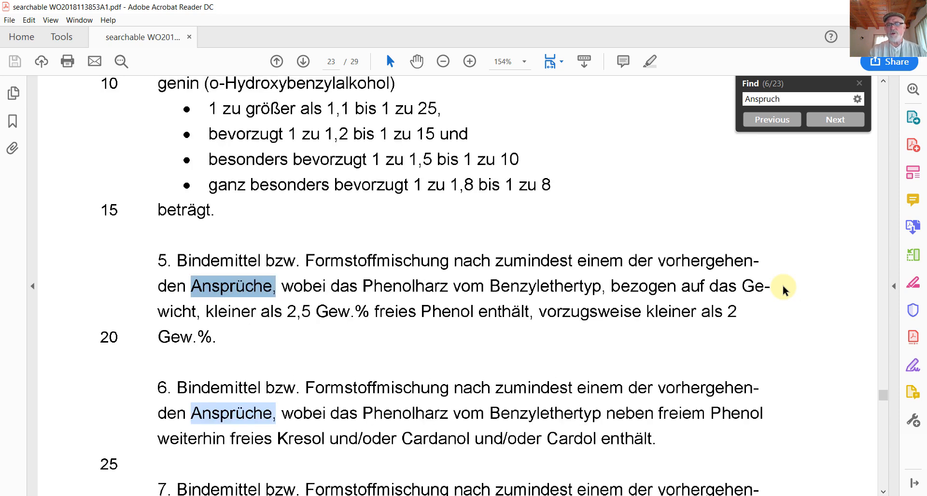
Step: Search for Phenolharz instead and advance through its 48 matches to the eighth, on page 1
type("A")
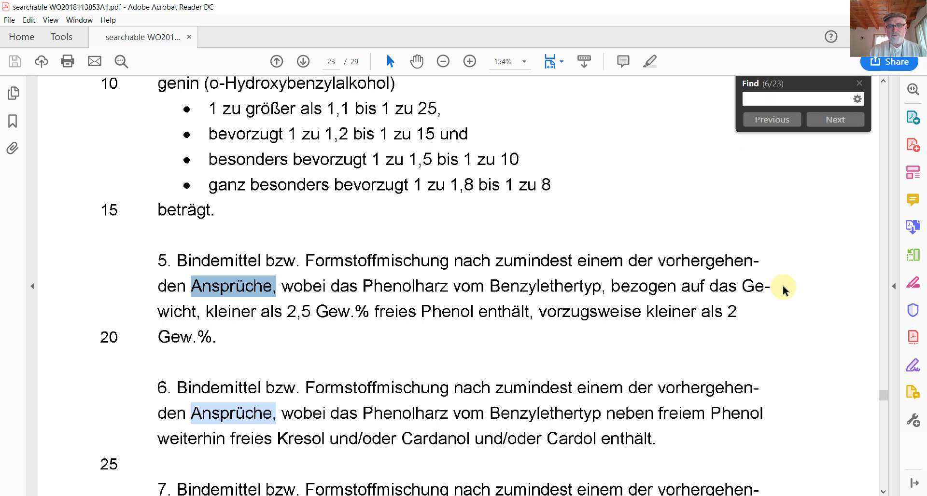
type("Phenolharz")
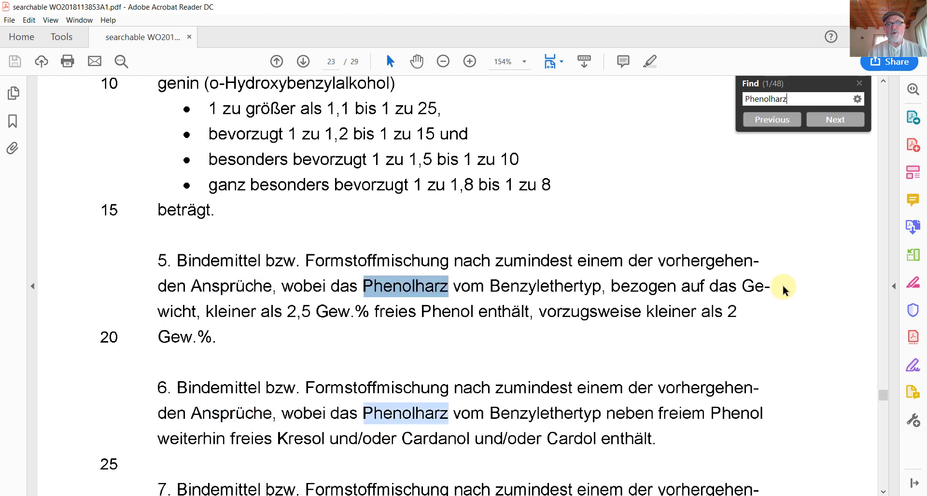
mouse_move(434, 303)
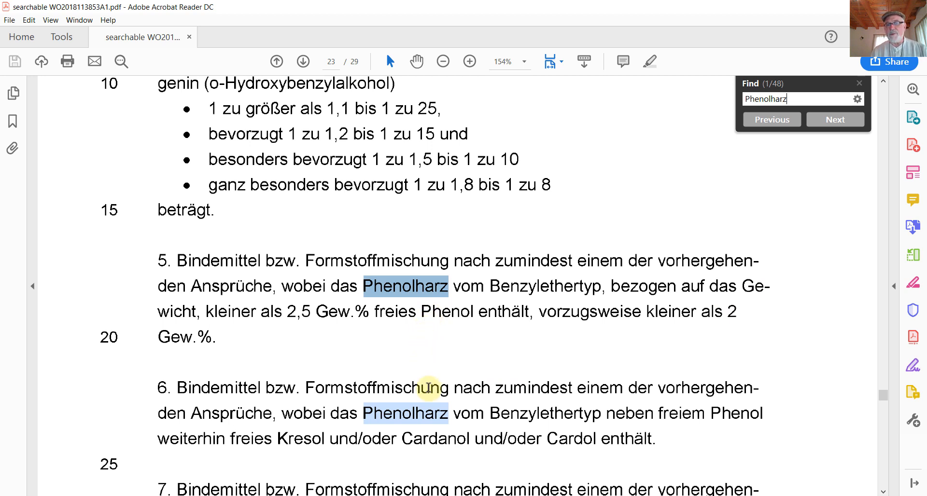
left_click(834, 119)
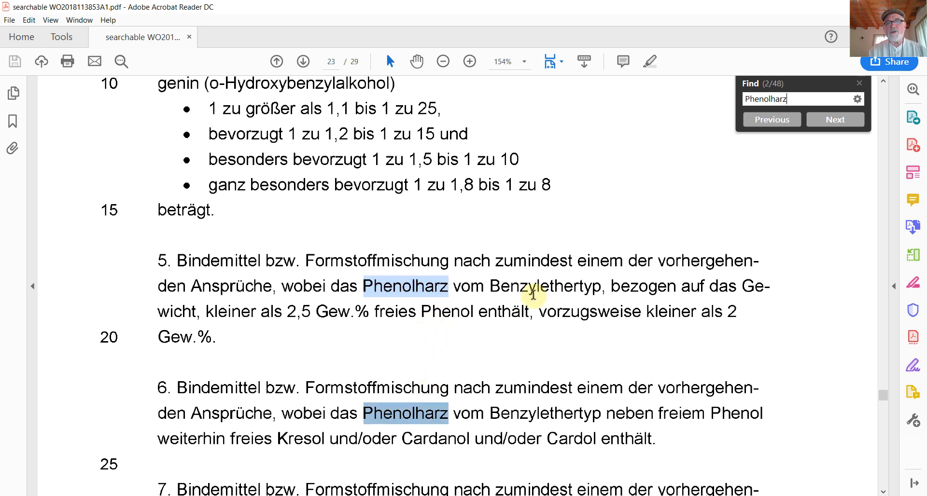
left_click(834, 120)
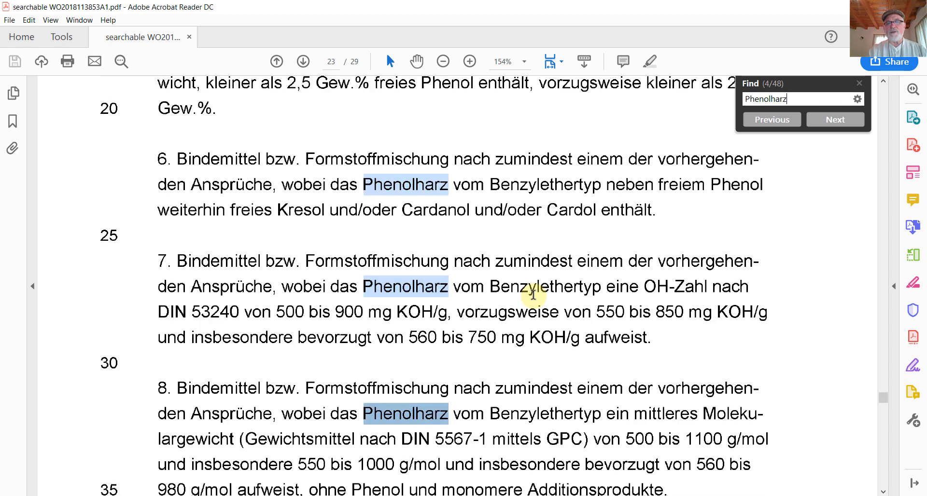
left_click(835, 120)
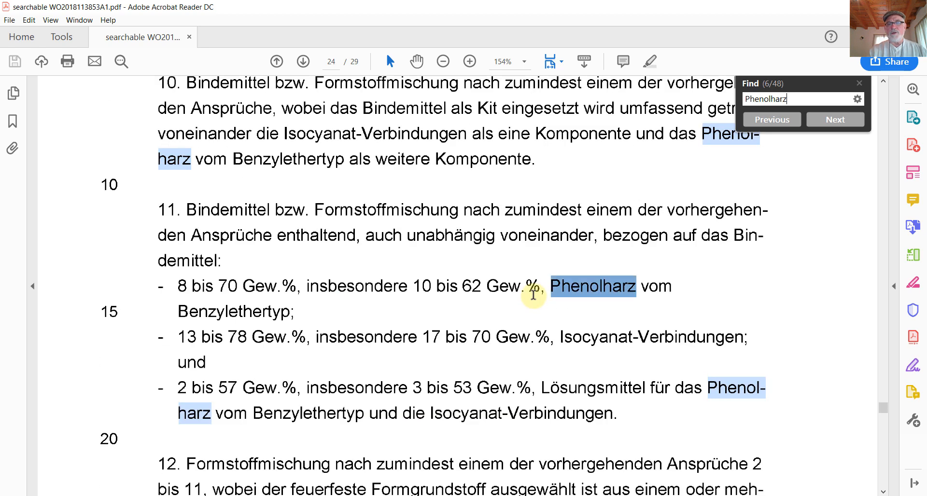
left_click(834, 120)
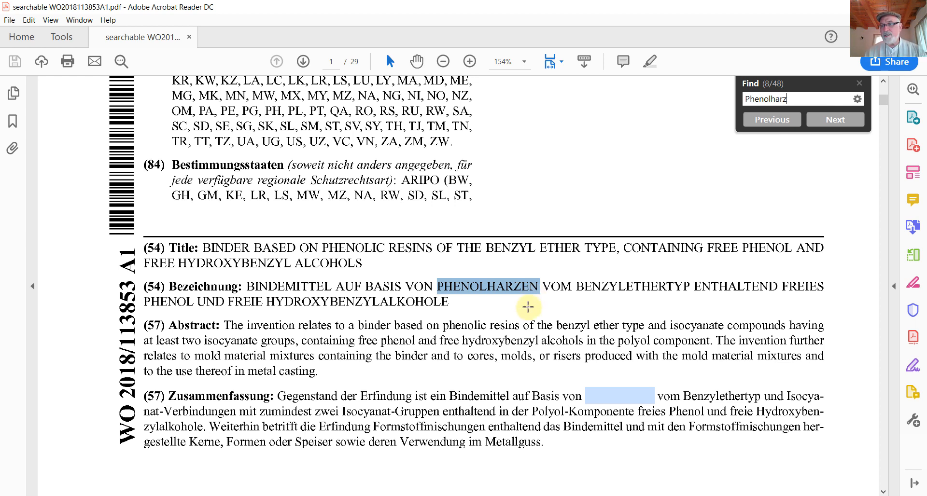
mouse_move(177, 329)
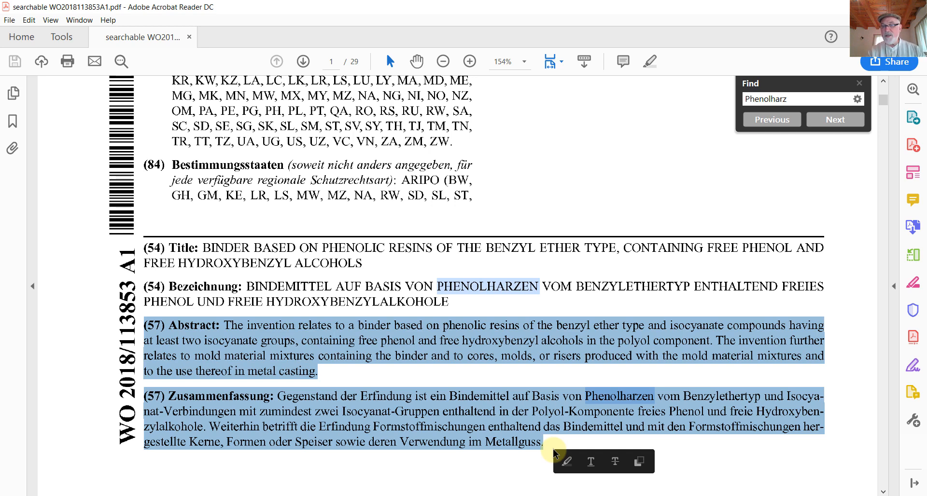
mouse_move(453, 423)
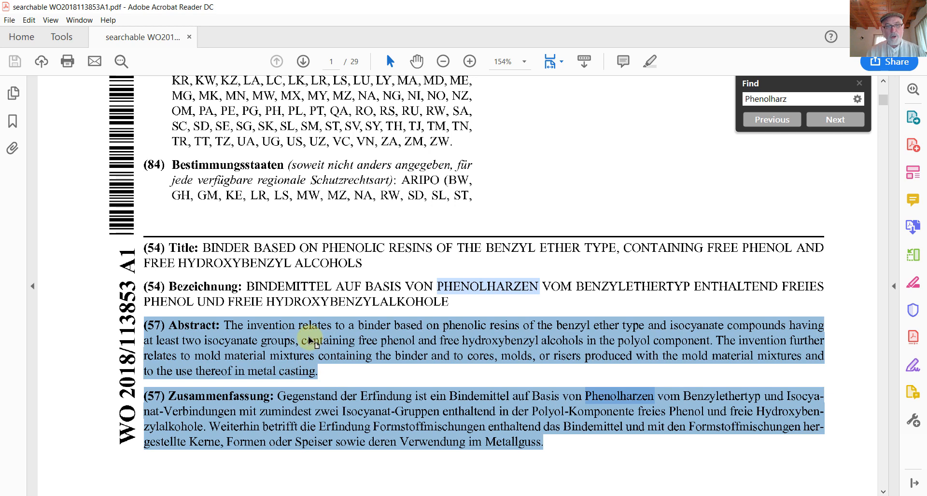
Step: Copy the selected Abstract and Zusammenfassung paragraphs via the context menu
right_click(308, 340)
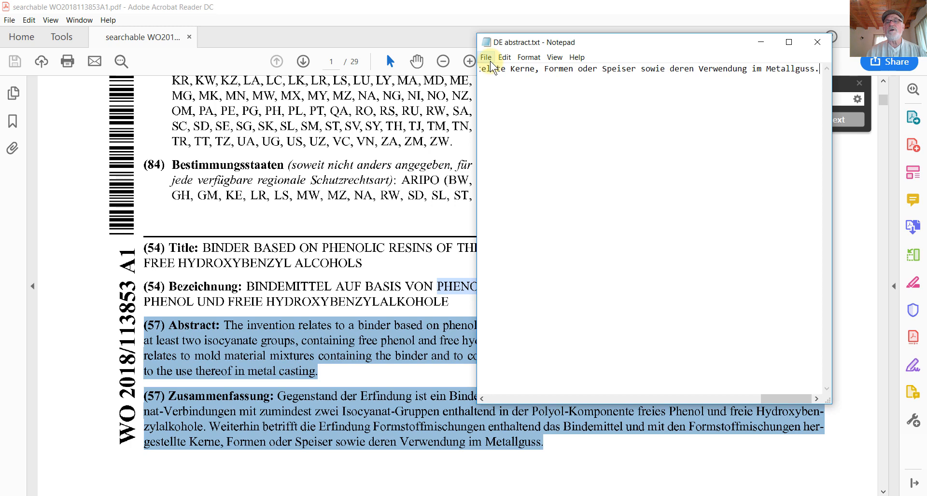
Step: Start an untitled Notepad document with the pasted abstracts and enable Word Wrap
left_click(485, 57)
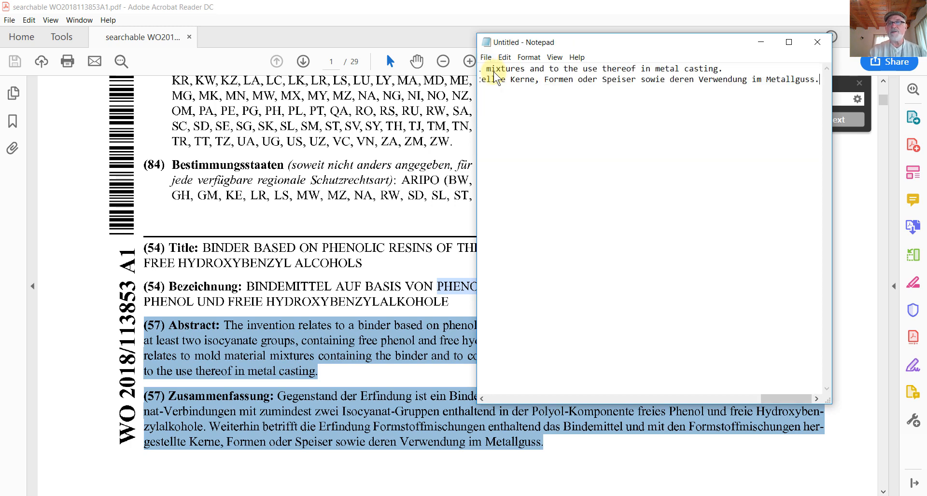
left_click(527, 57)
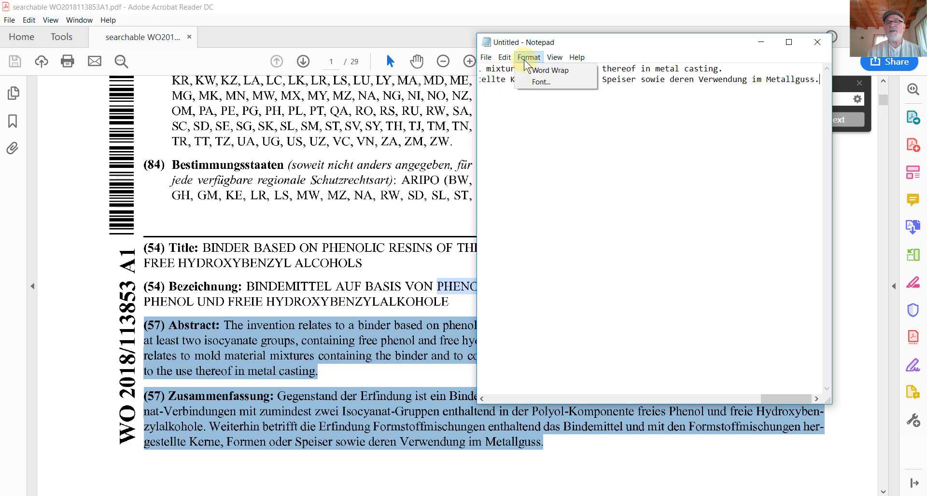
left_click(549, 70)
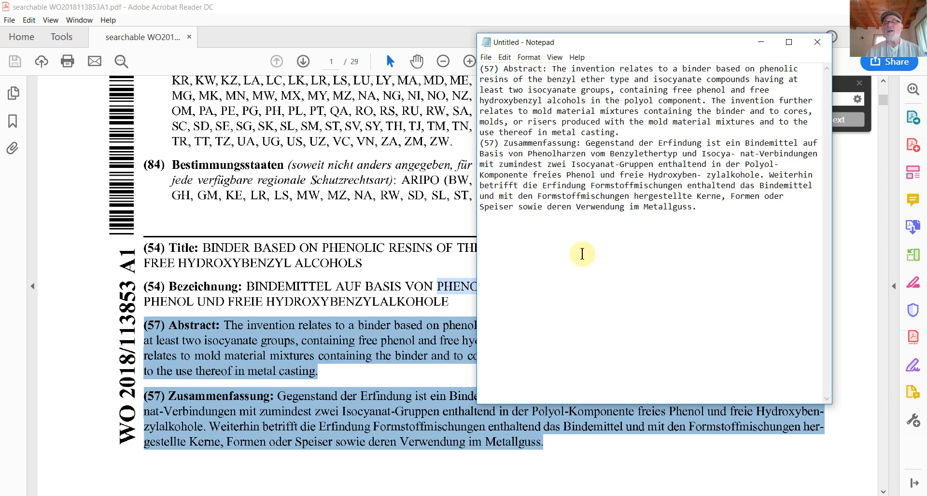
mouse_move(603, 277)
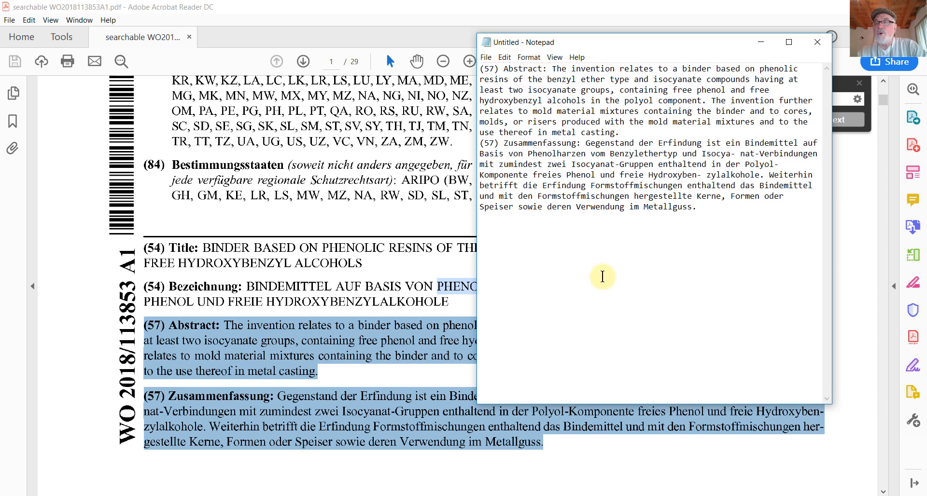